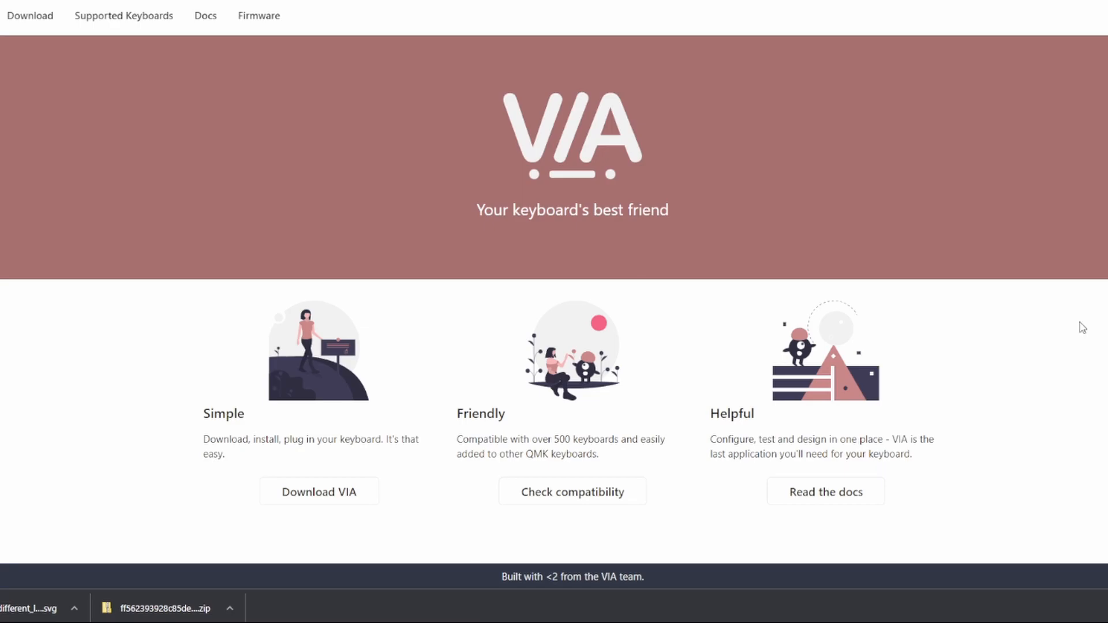
pyautogui.moveTo(987, 341)
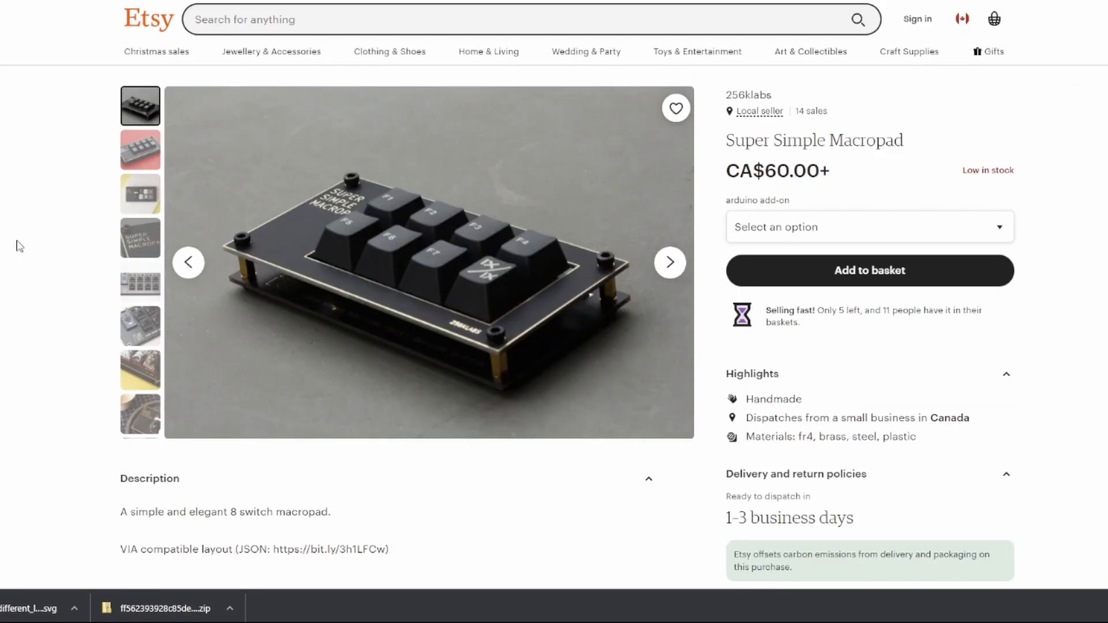
pyautogui.moveTo(15, 247)
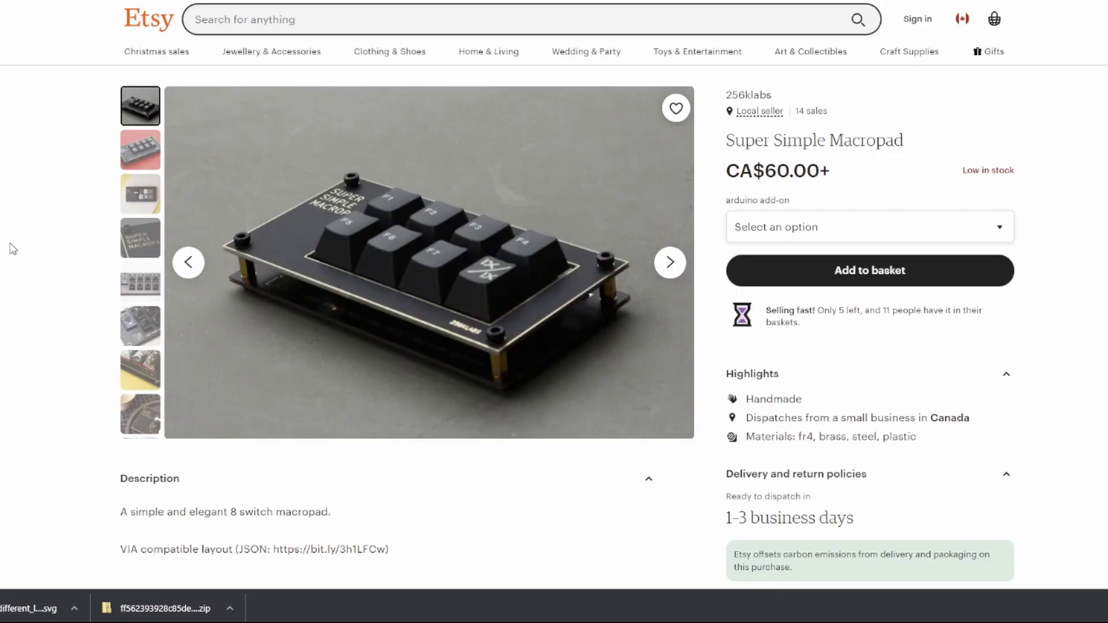
pyautogui.moveTo(1014, 362)
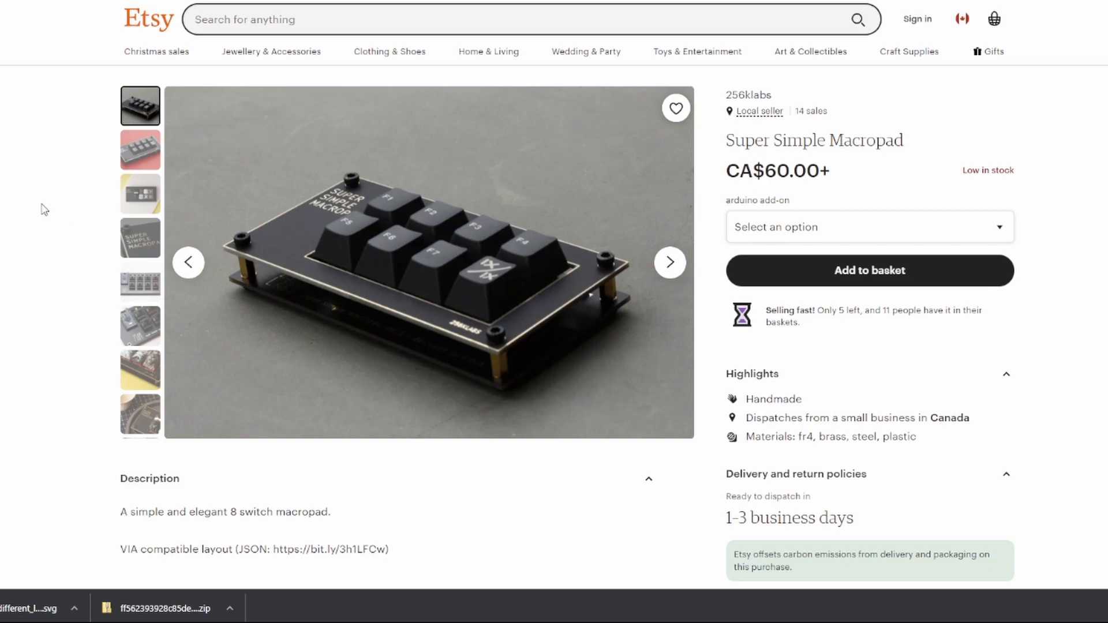
pyautogui.moveTo(36, 216)
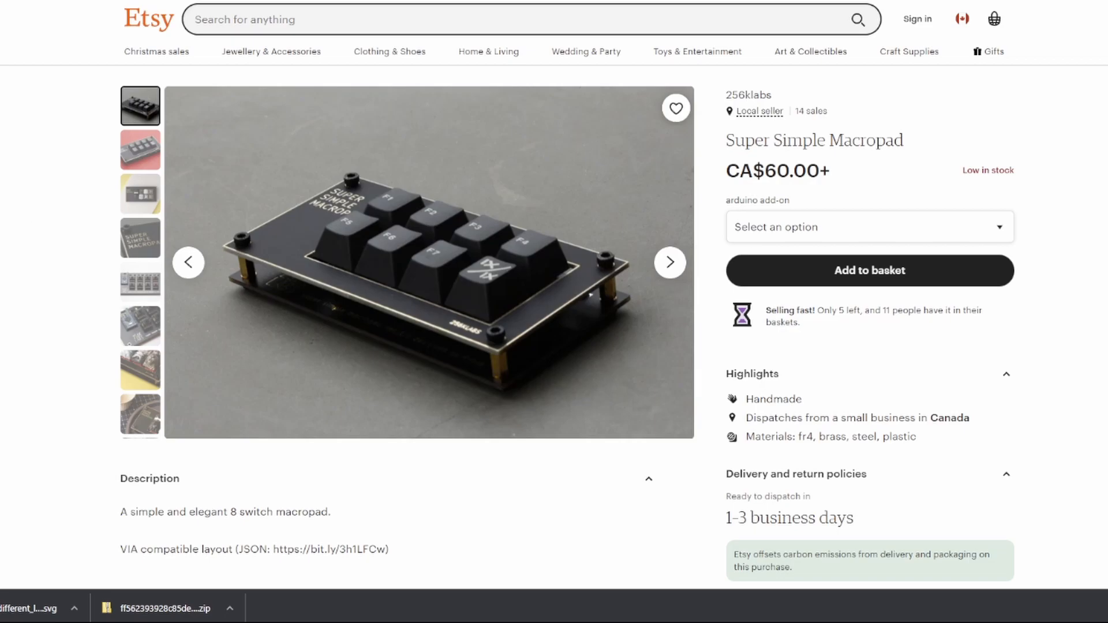
# Scroll the Etsy listing down to the description with the bit.ly JSON layout link
pyautogui.scroll(-3)
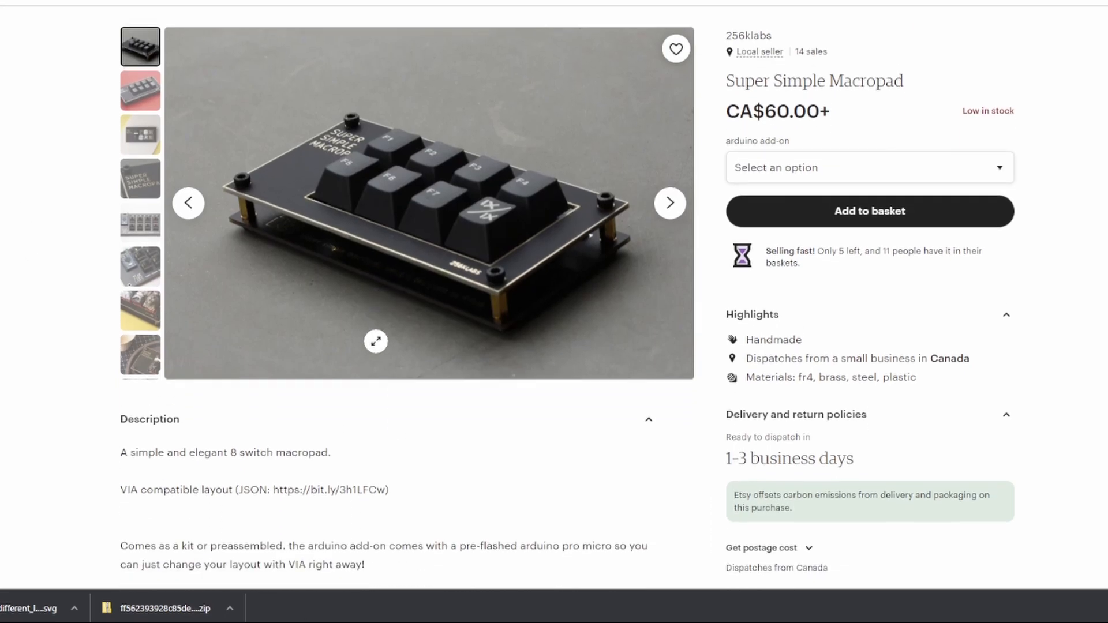
pyautogui.scroll(-3)
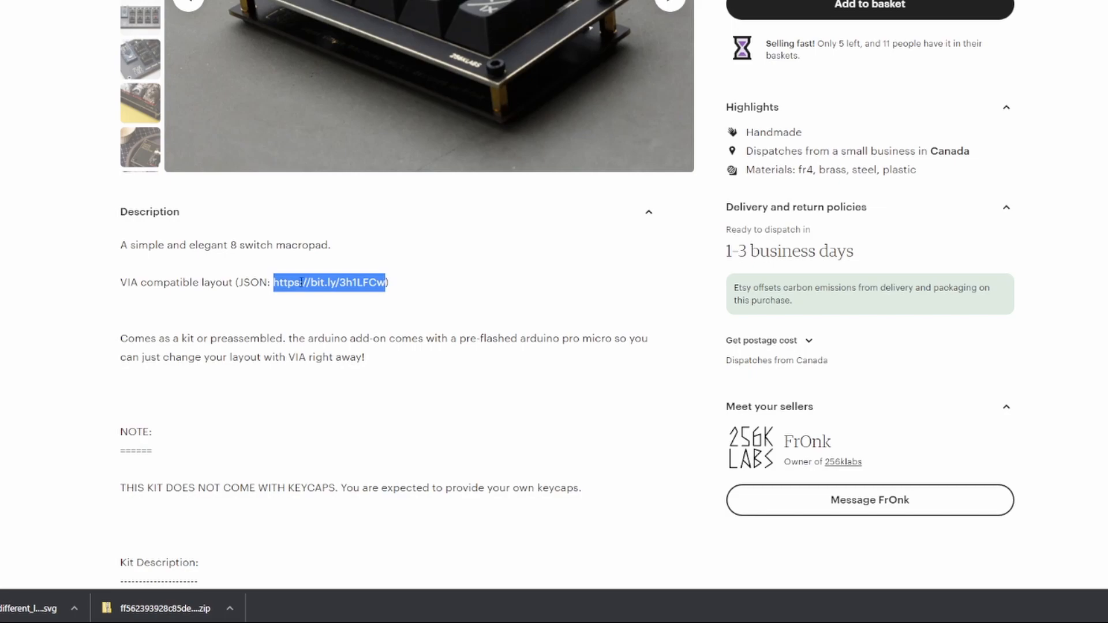
pyautogui.moveTo(452, 248)
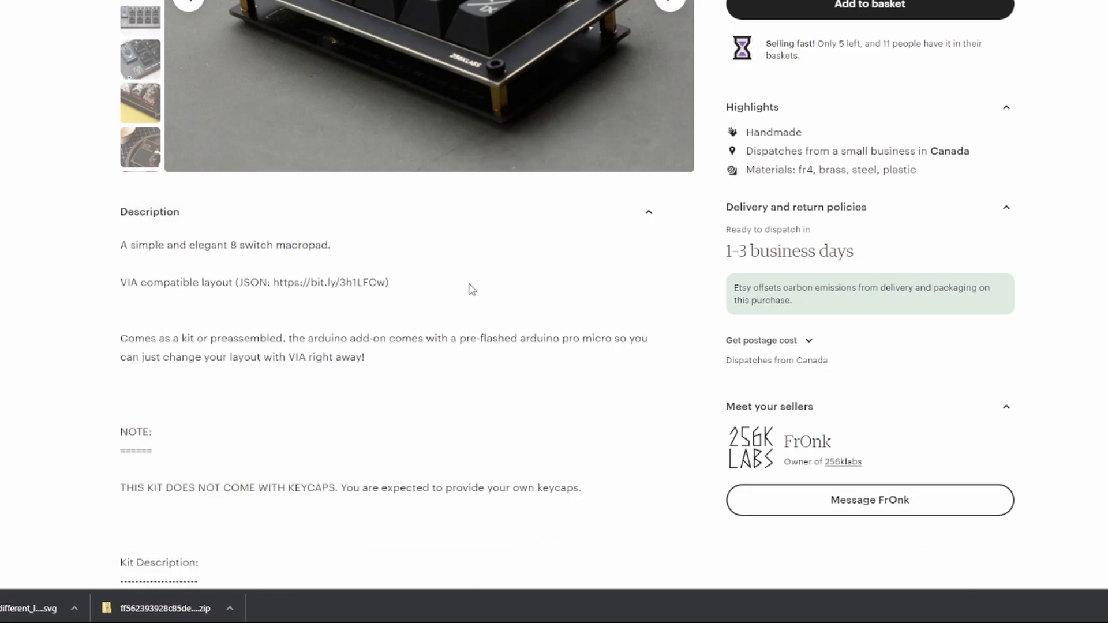
pyautogui.moveTo(208, 609)
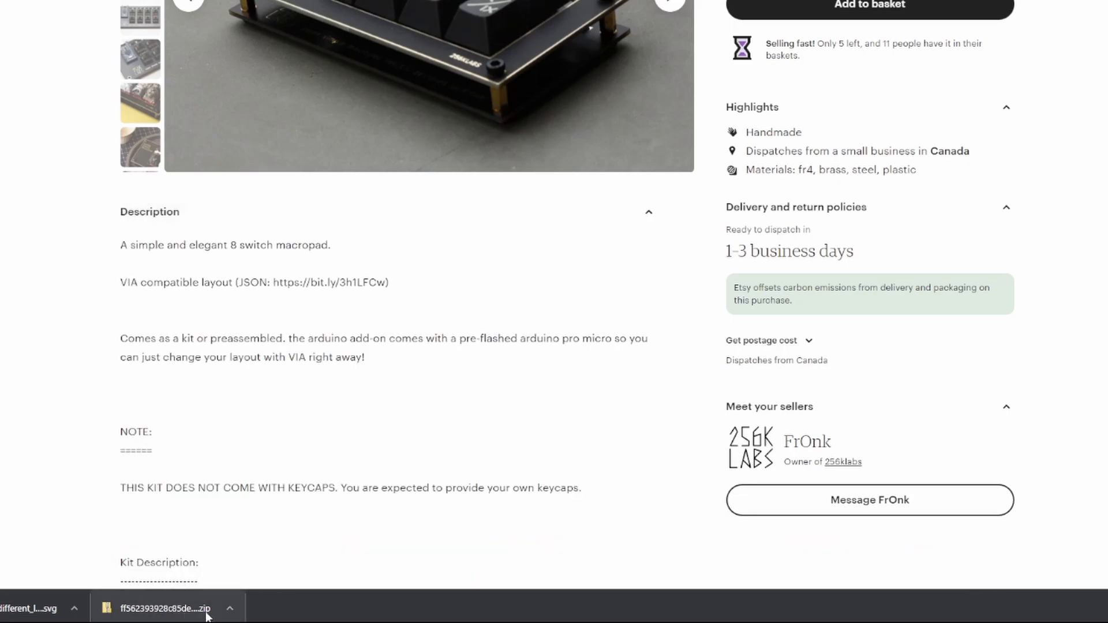
pyautogui.moveTo(143, 617)
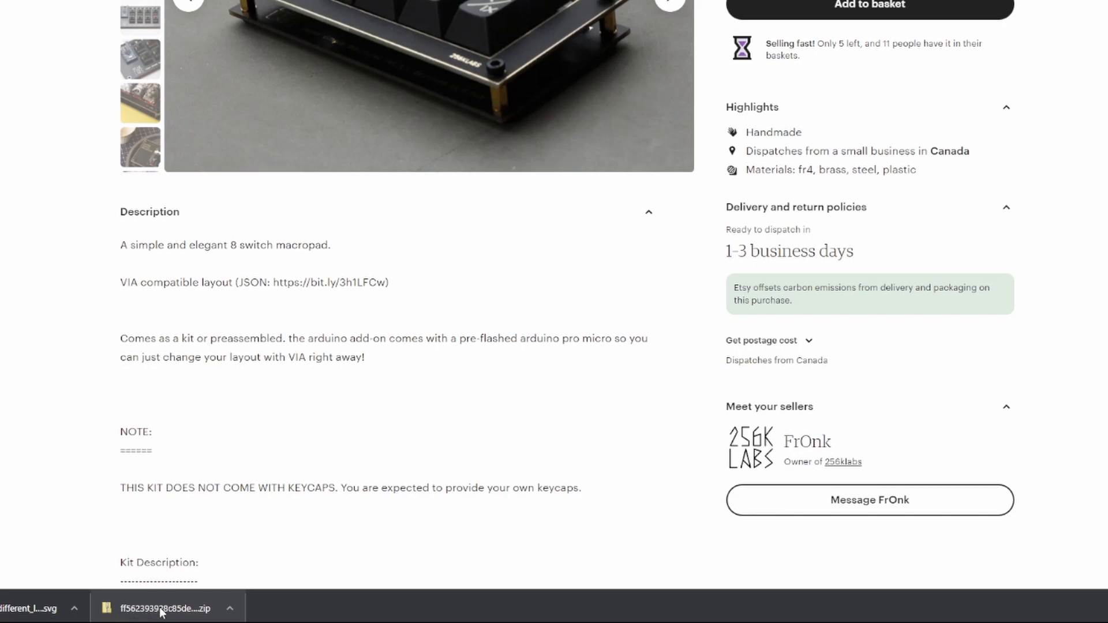
pyautogui.moveTo(341, 450)
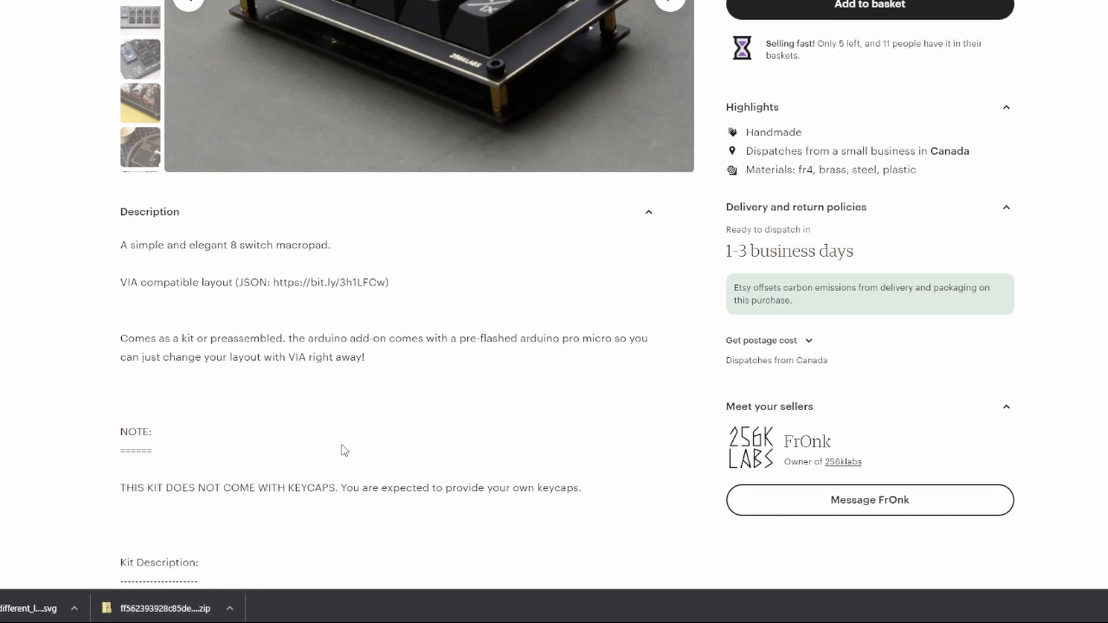
pyautogui.moveTo(334, 465)
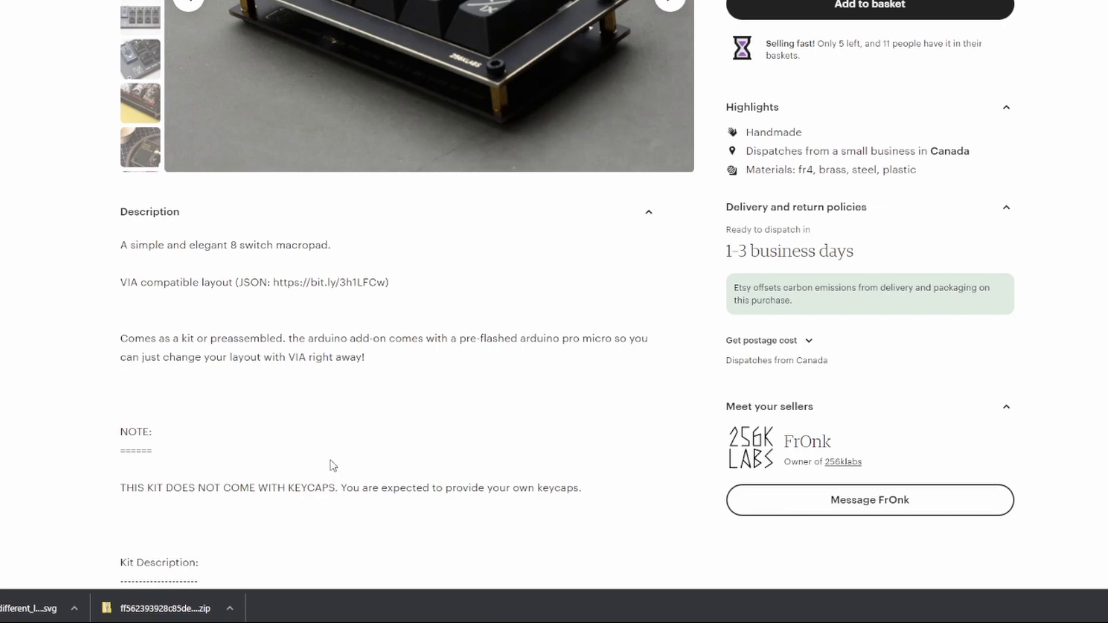
pyautogui.moveTo(230, 542)
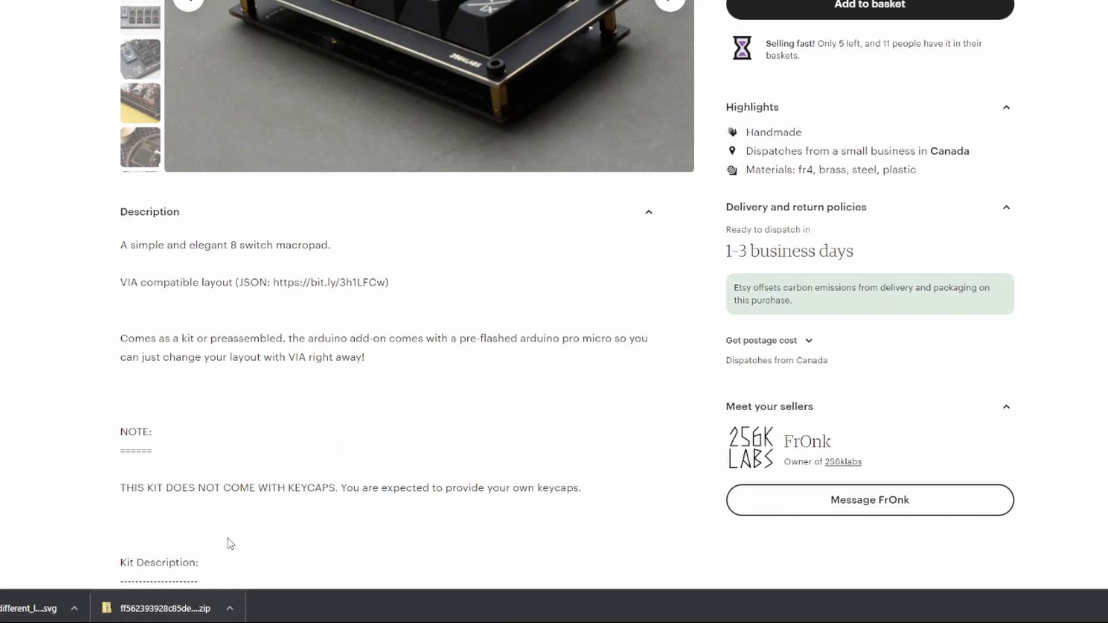
pyautogui.moveTo(287, 324)
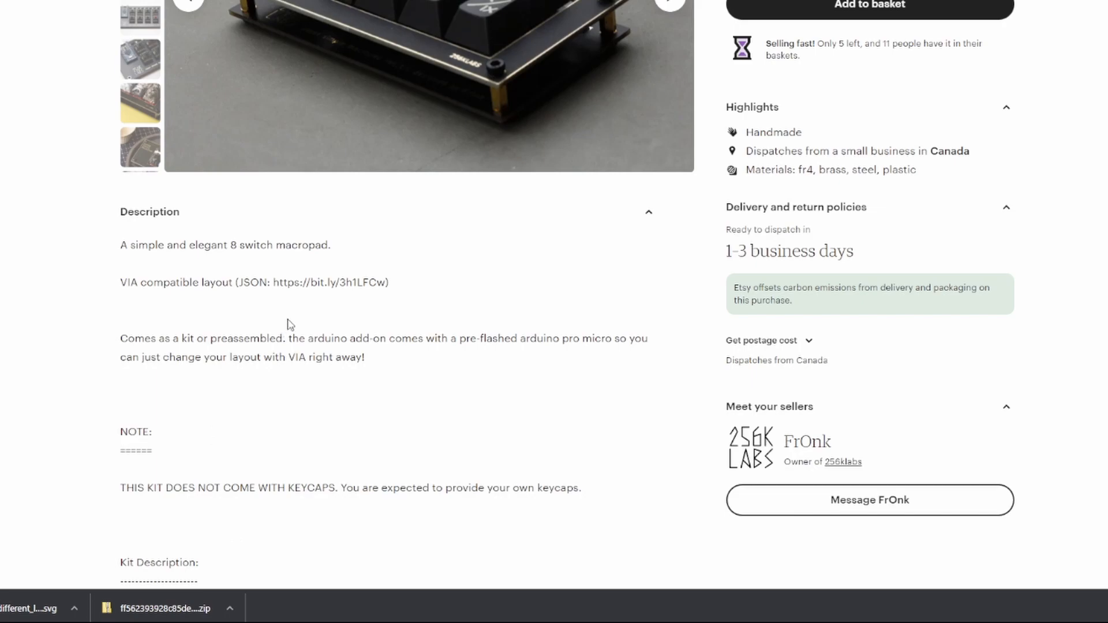
pyautogui.moveTo(313, 285)
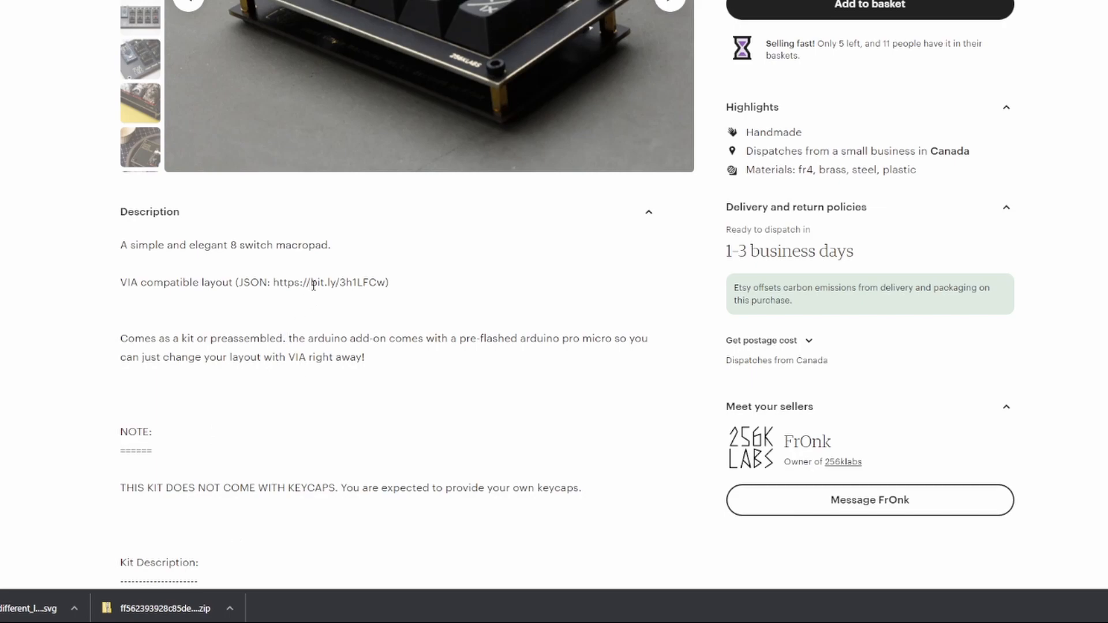
pyautogui.moveTo(4, 95)
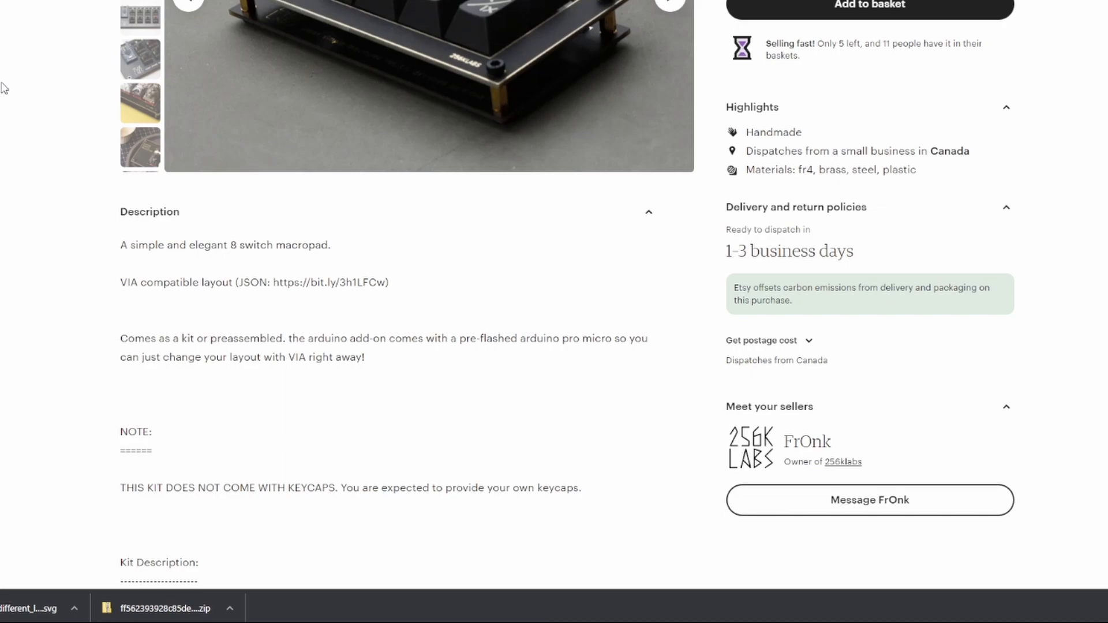
pyautogui.moveTo(6, 70)
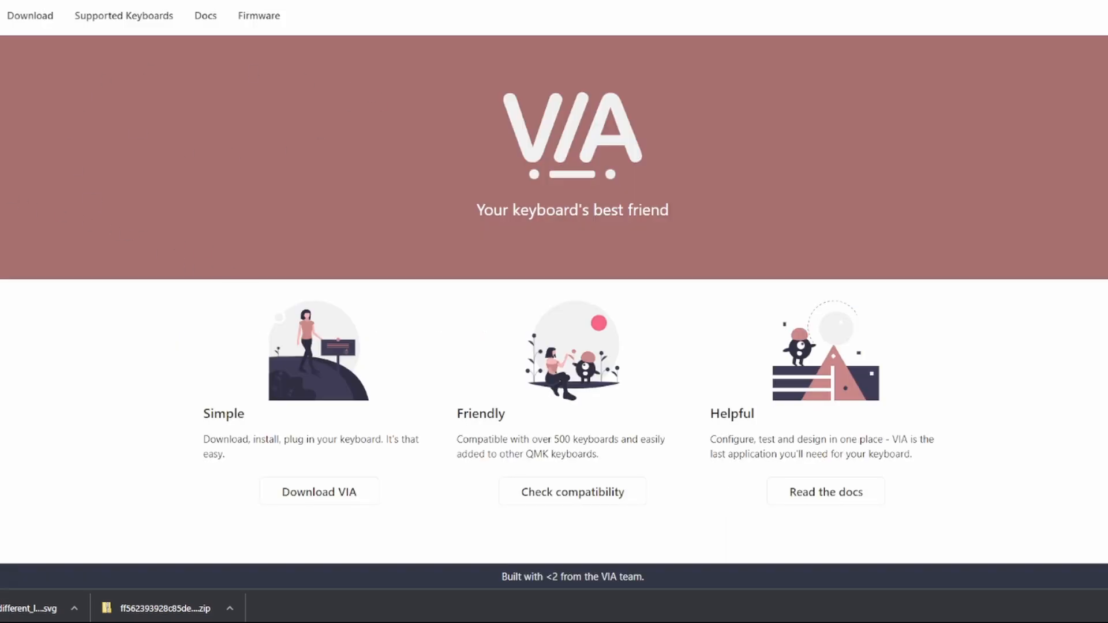
pyautogui.moveTo(205, 107)
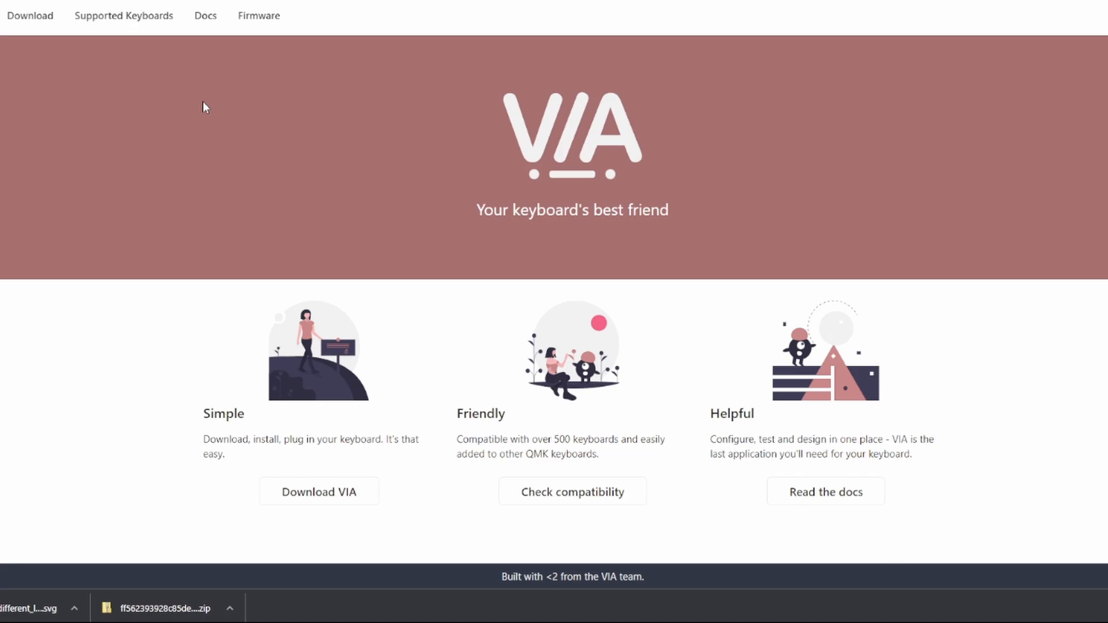
pyautogui.moveTo(234, 111)
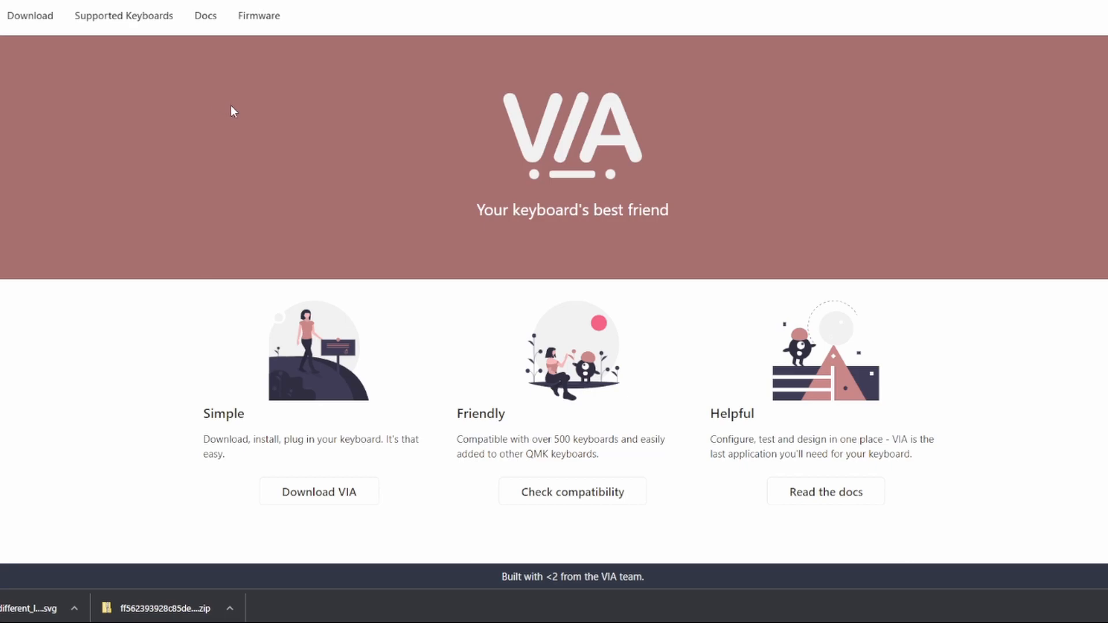
pyautogui.moveTo(226, 99)
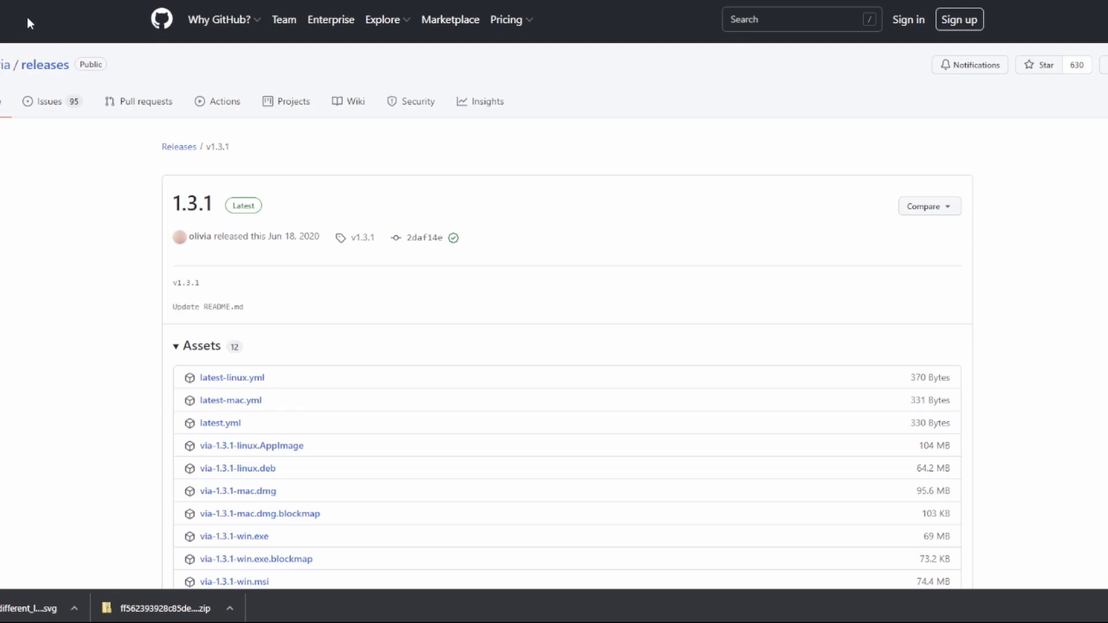
# Scroll the v1.3.1 release page down to the Assets section listing the installers
pyautogui.scroll(-3)
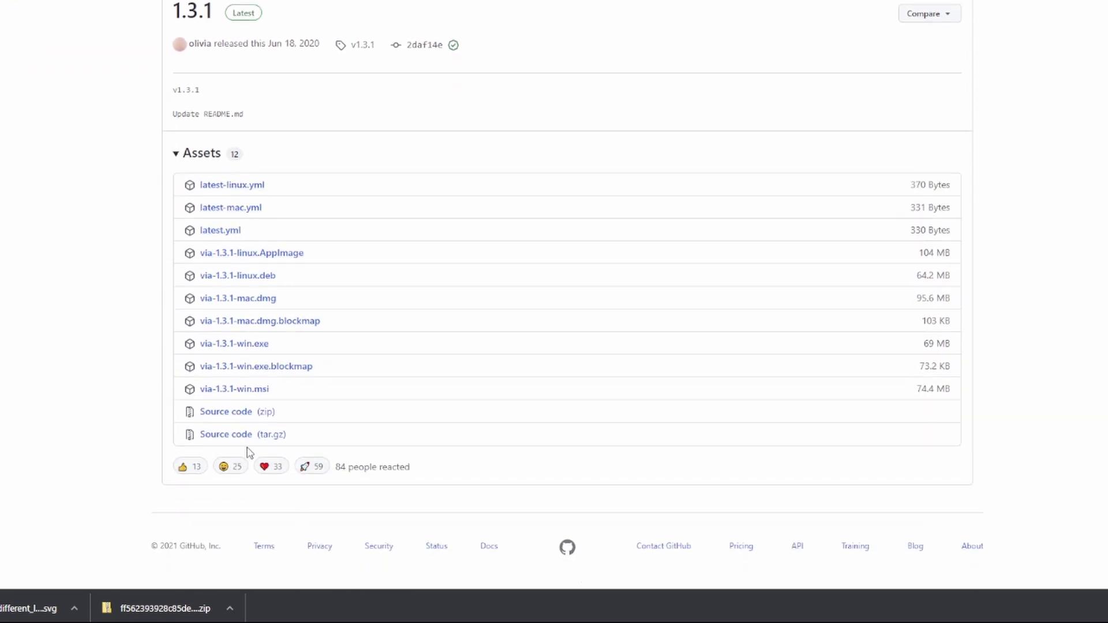
pyautogui.moveTo(258, 312)
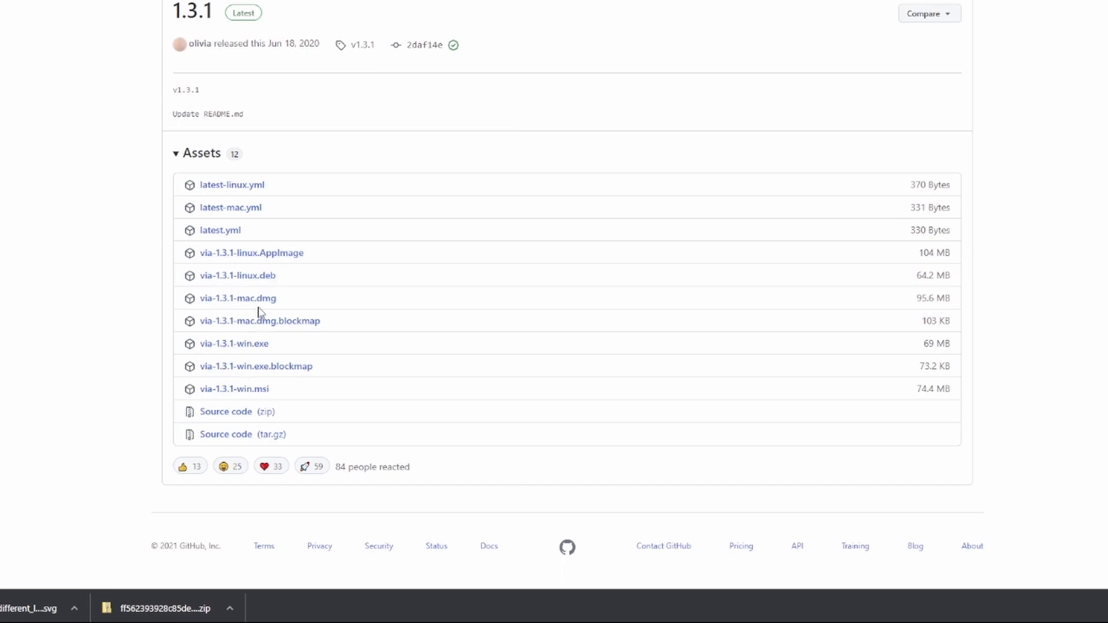
pyautogui.moveTo(233, 344)
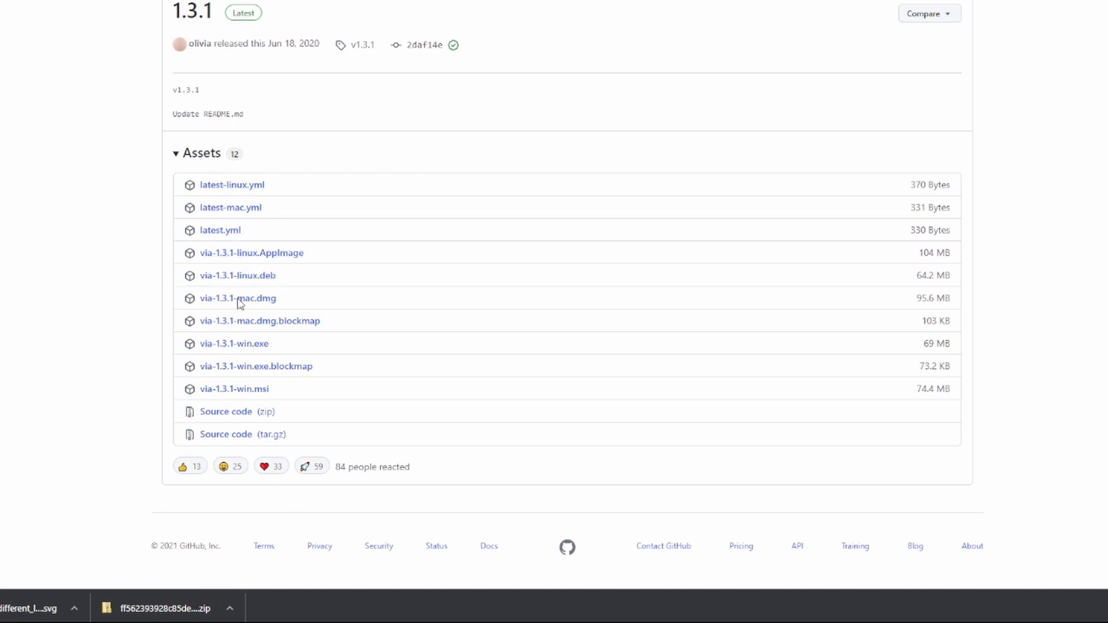
pyautogui.moveTo(259, 375)
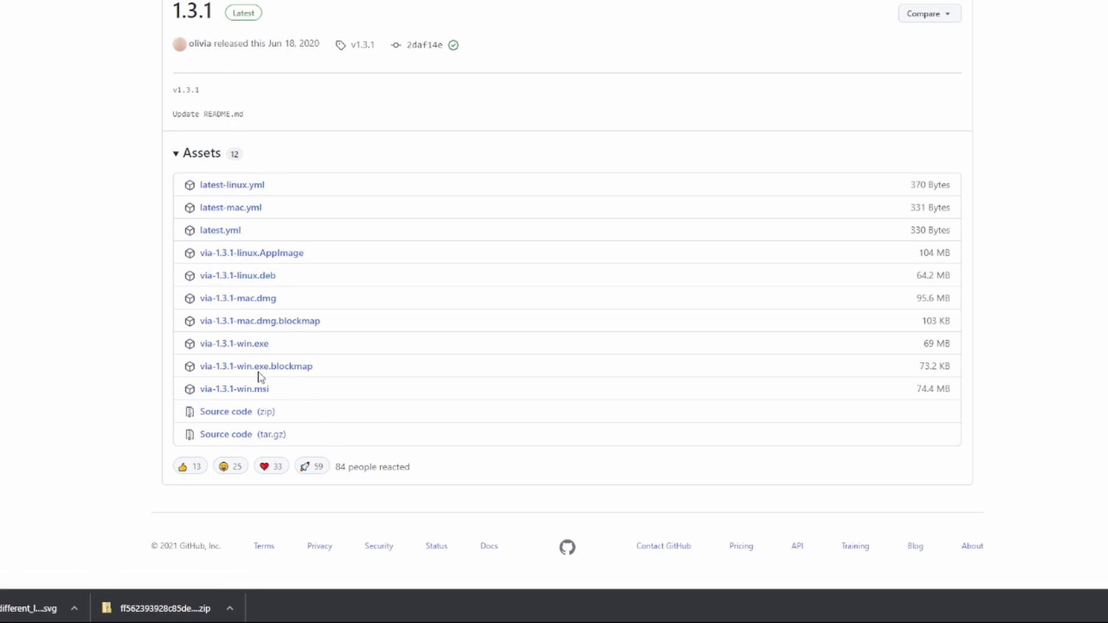
pyautogui.scroll(3)
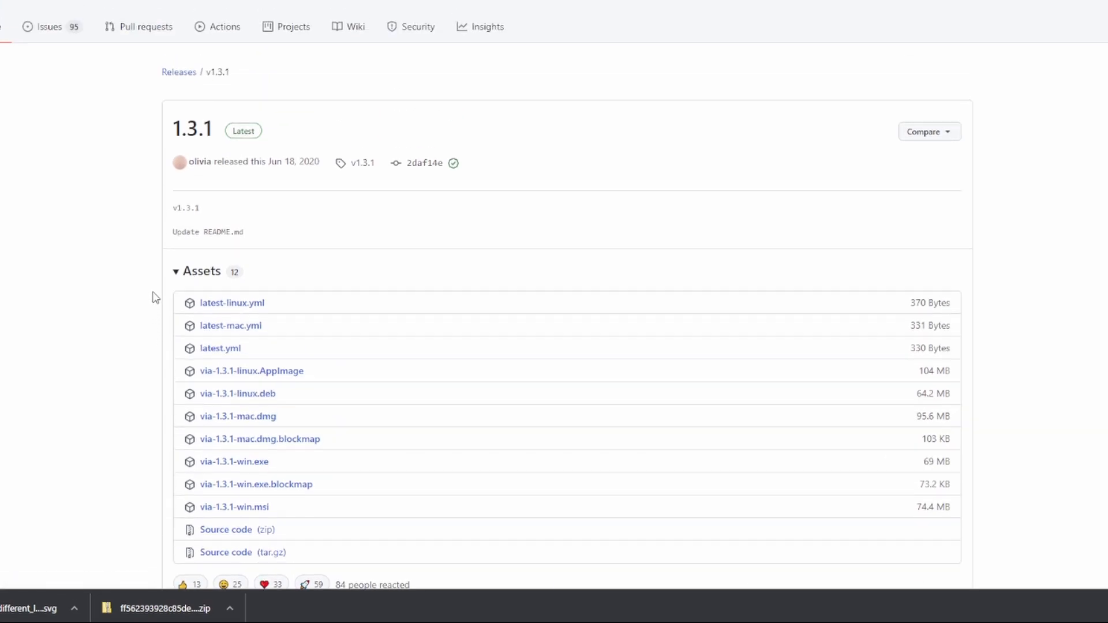
pyautogui.scroll(-3)
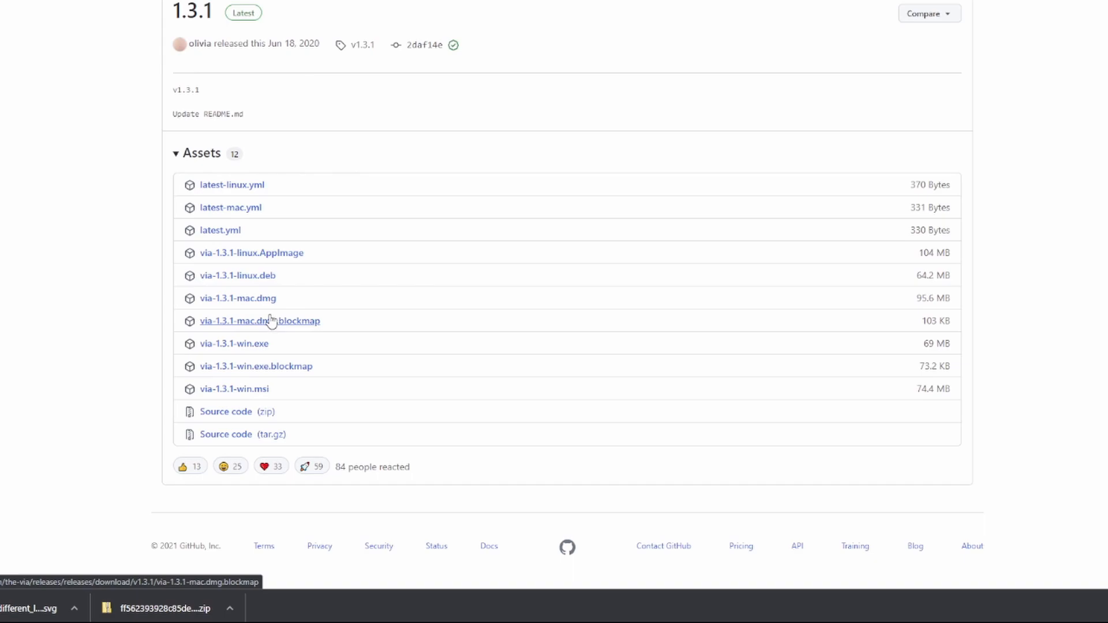
pyautogui.moveTo(230, 310)
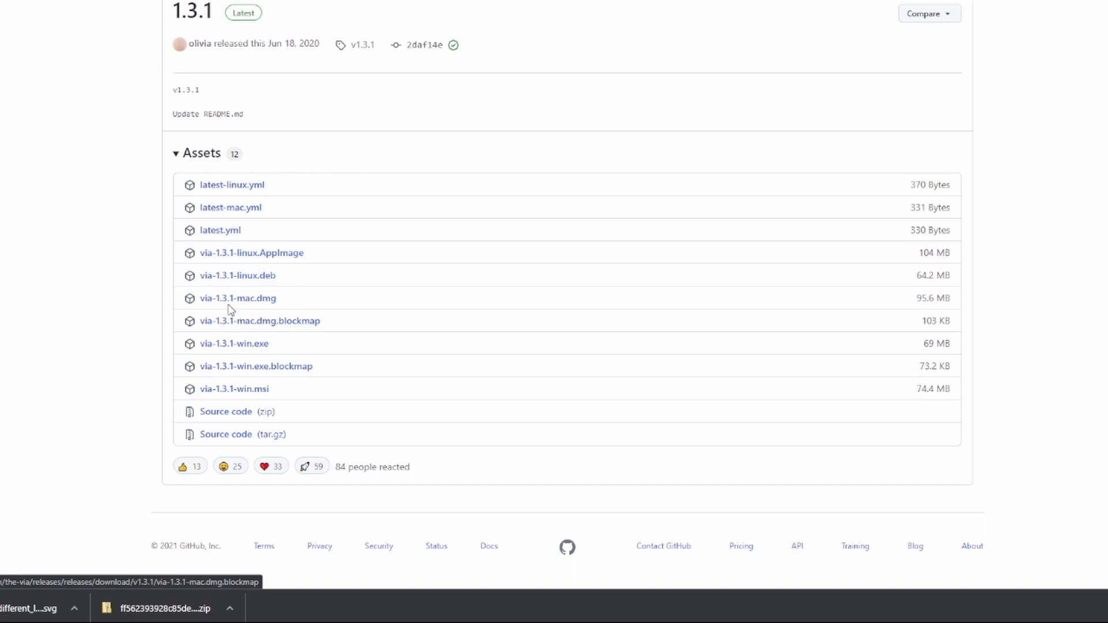
pyautogui.moveTo(145, 236)
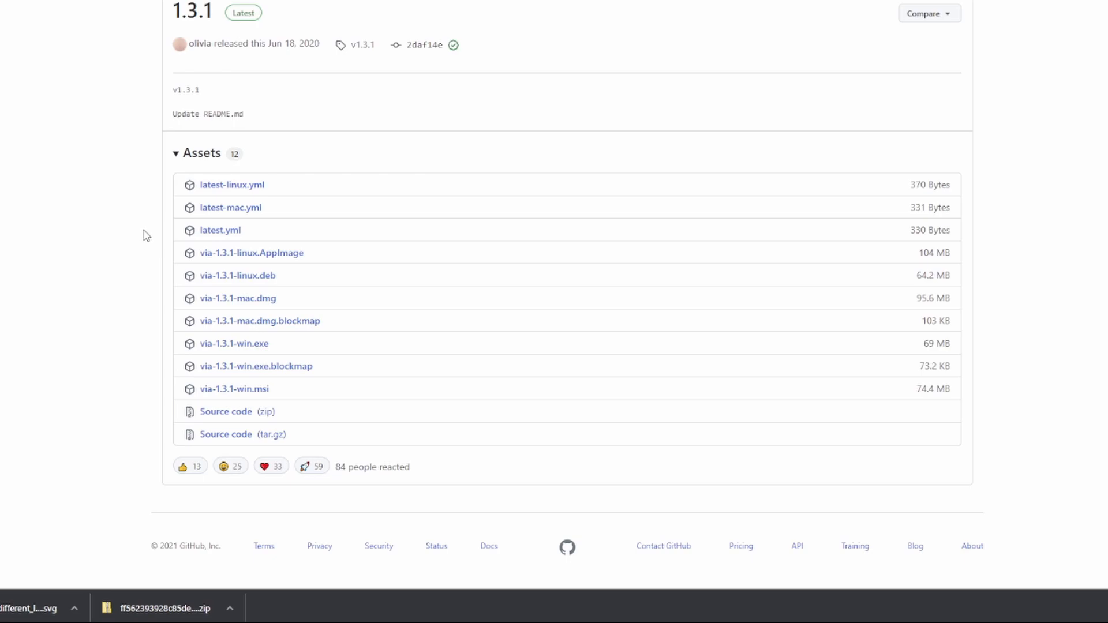
pyautogui.moveTo(145, 248)
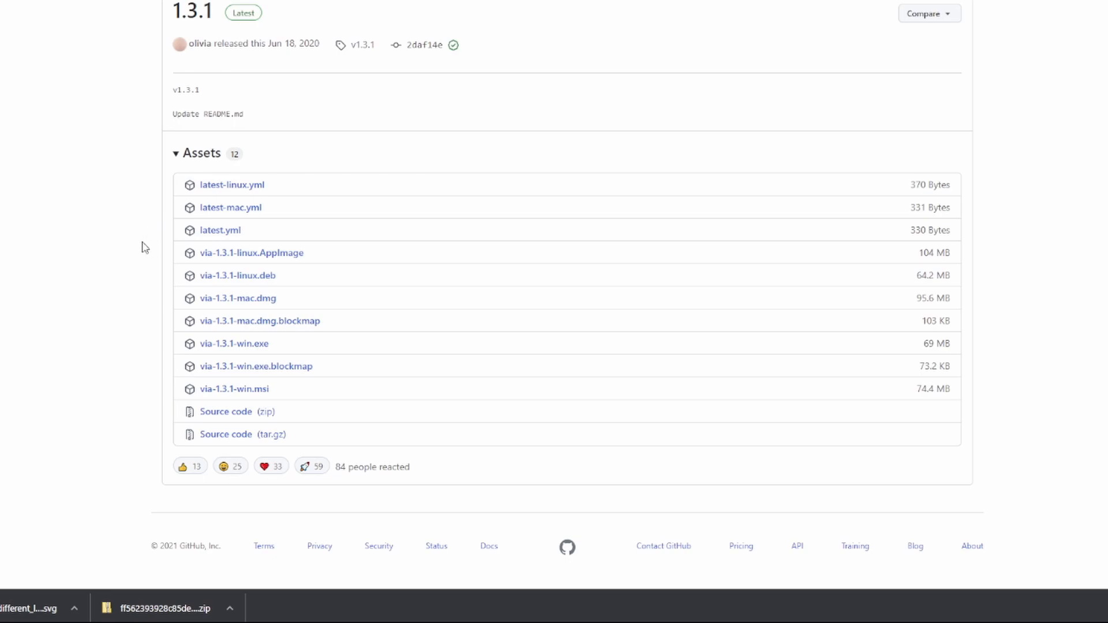
pyautogui.moveTo(118, 249)
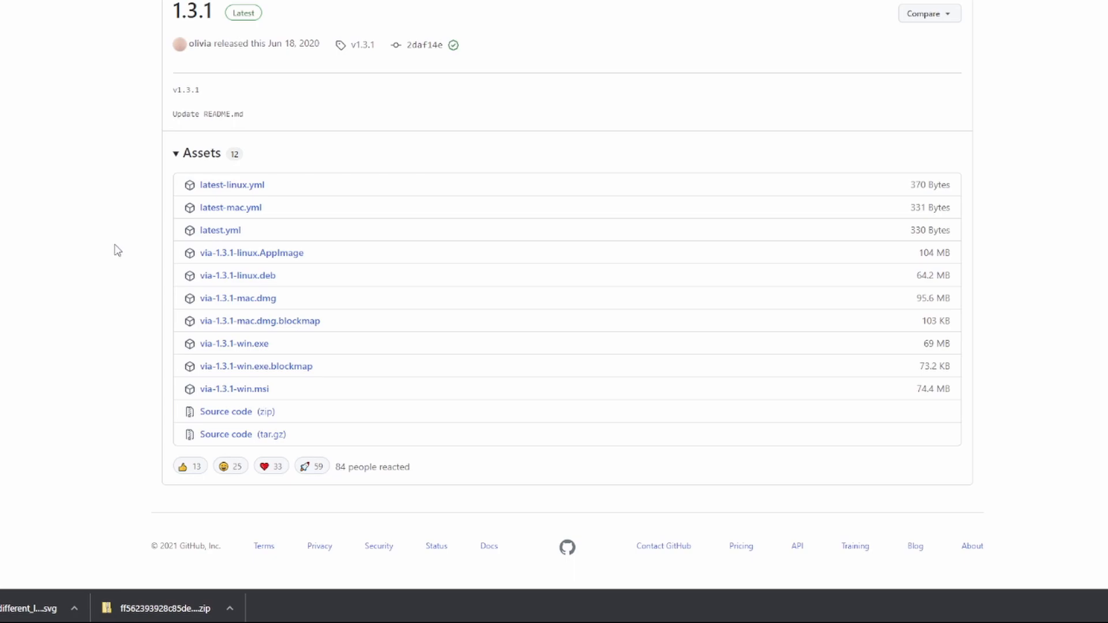
pyautogui.moveTo(120, 259)
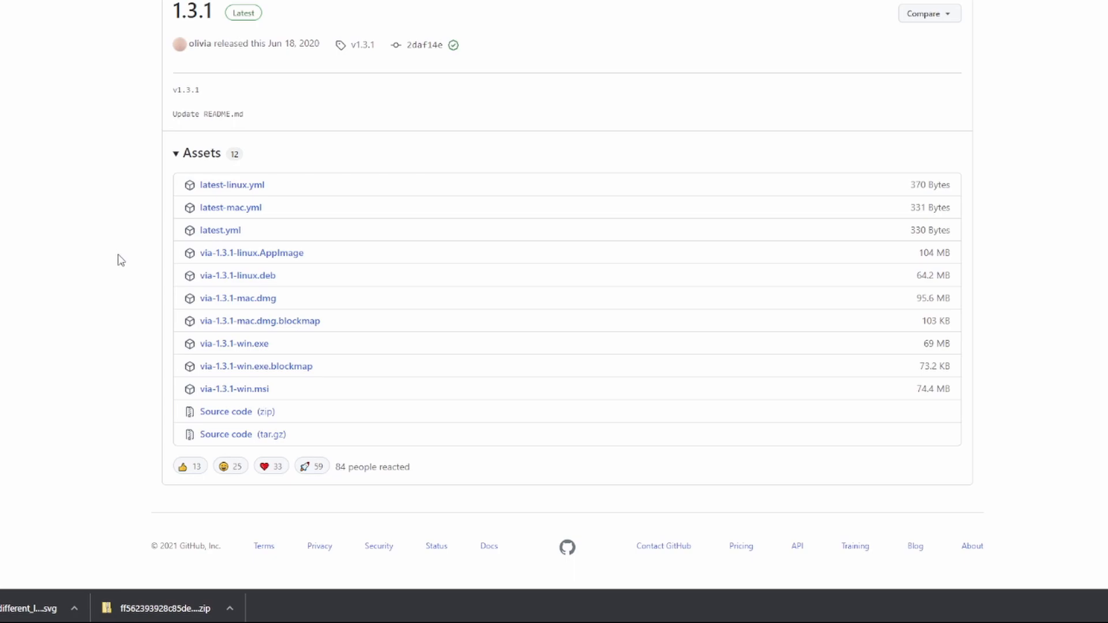
pyautogui.moveTo(133, 300)
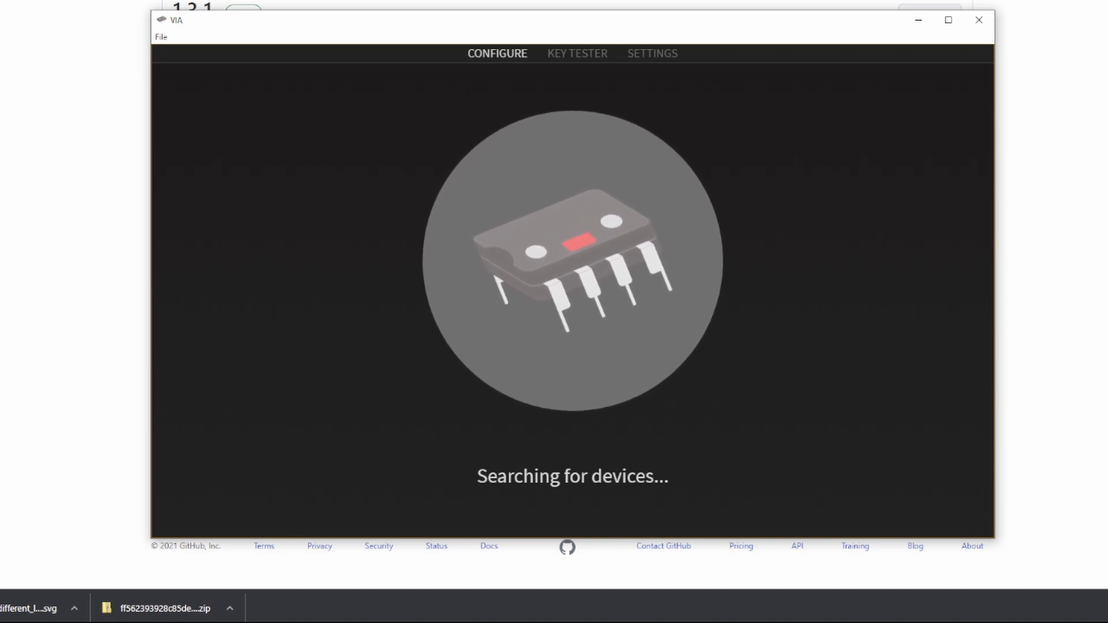
pyautogui.moveTo(406, 318)
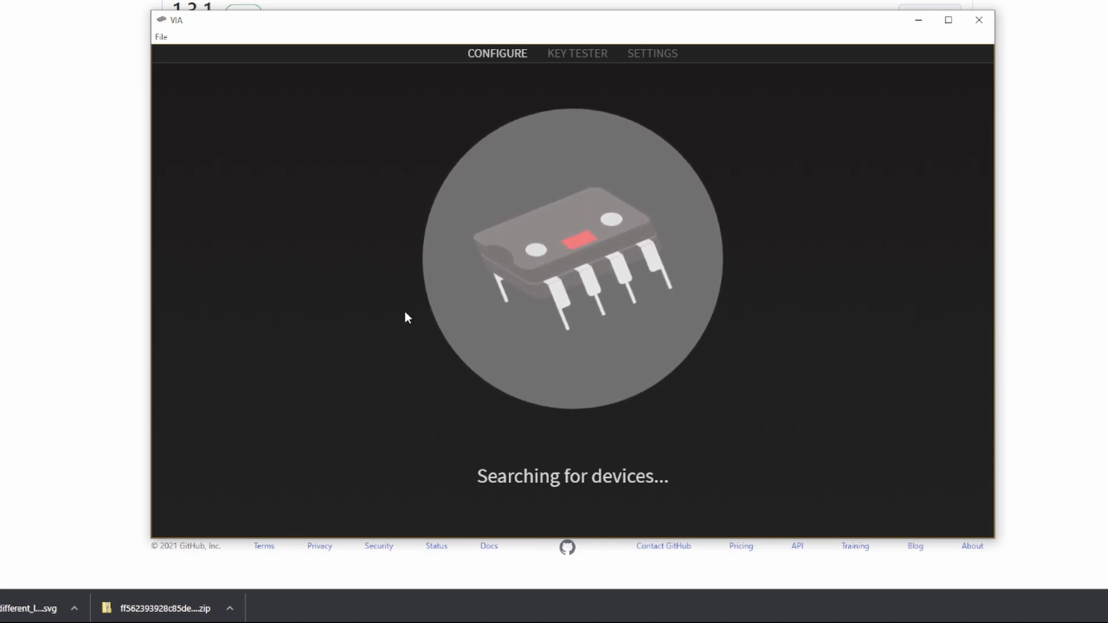
# Import SSMP.json through File > Import Keymap
pyautogui.click(161, 37)
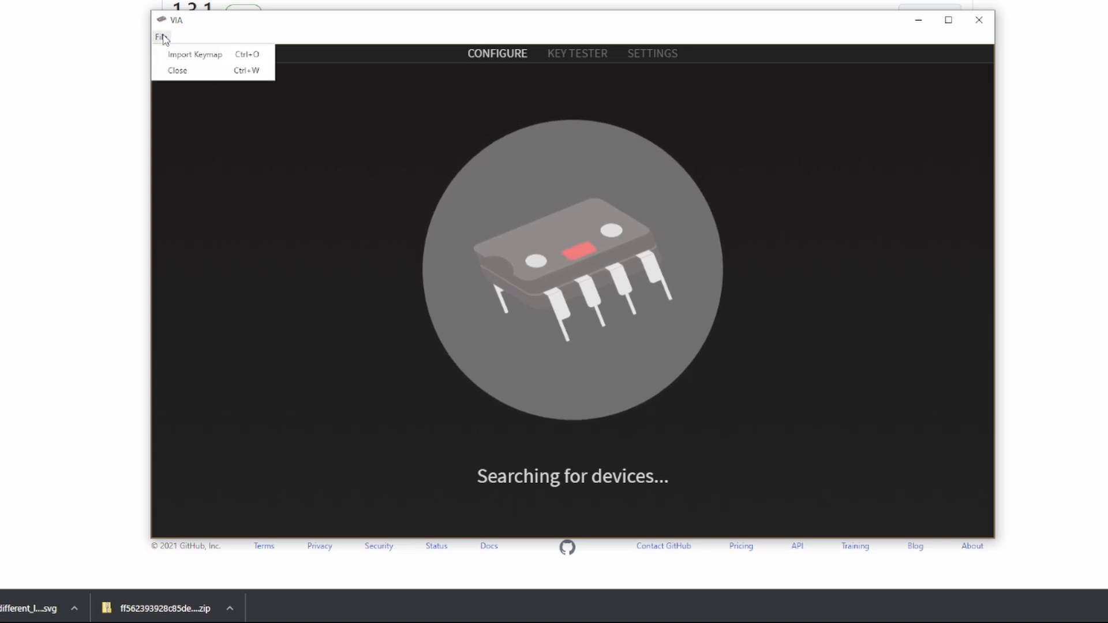
pyautogui.moveTo(196, 54)
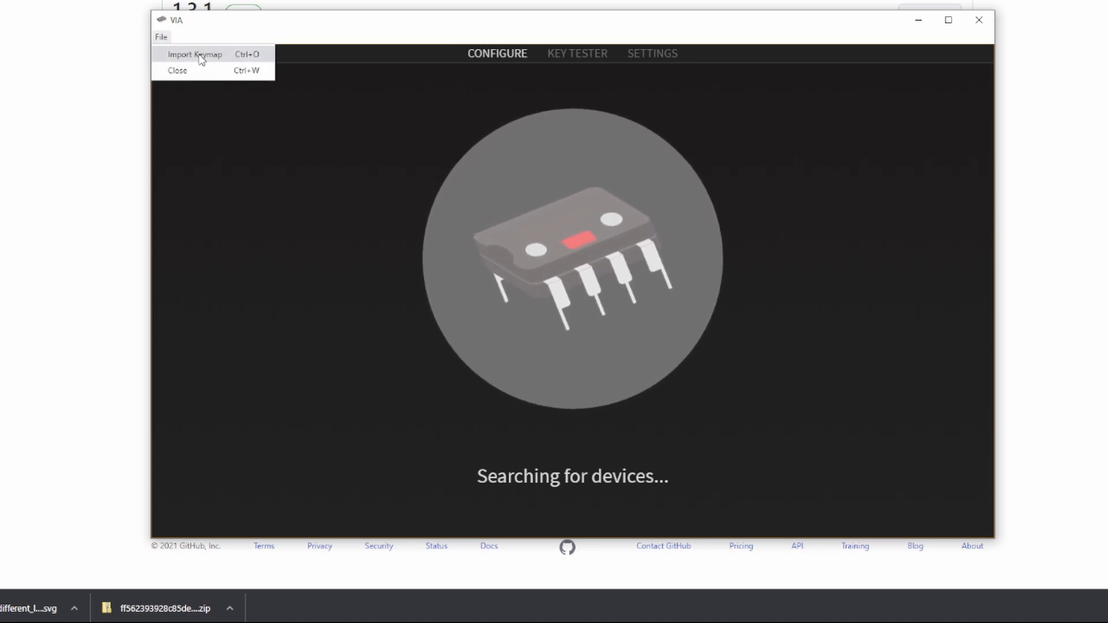
pyautogui.click(195, 54)
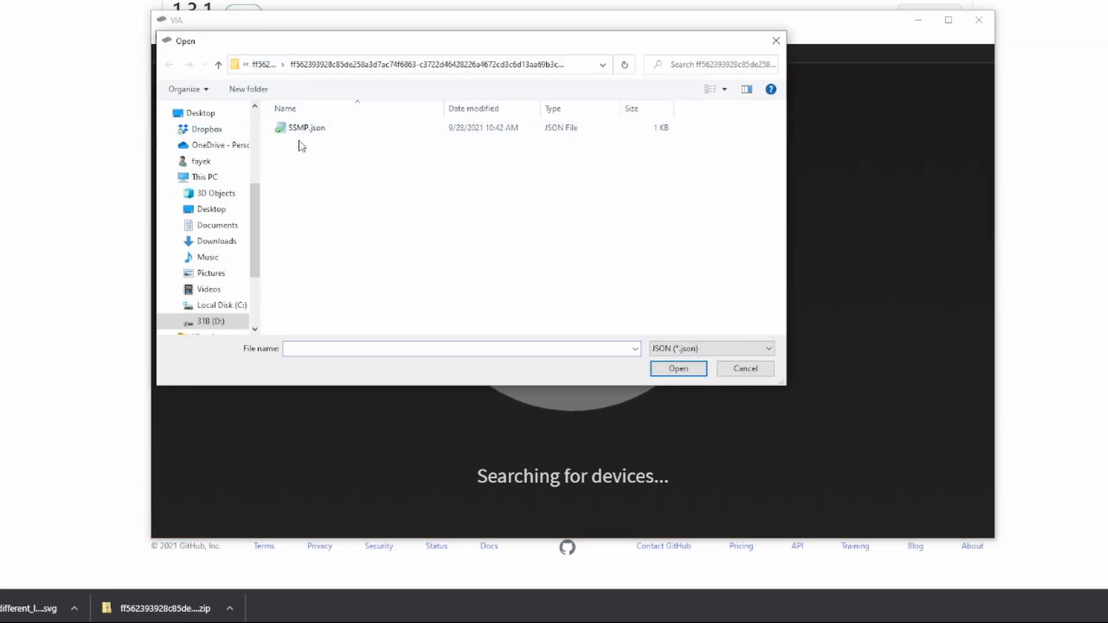
pyautogui.click(676, 369)
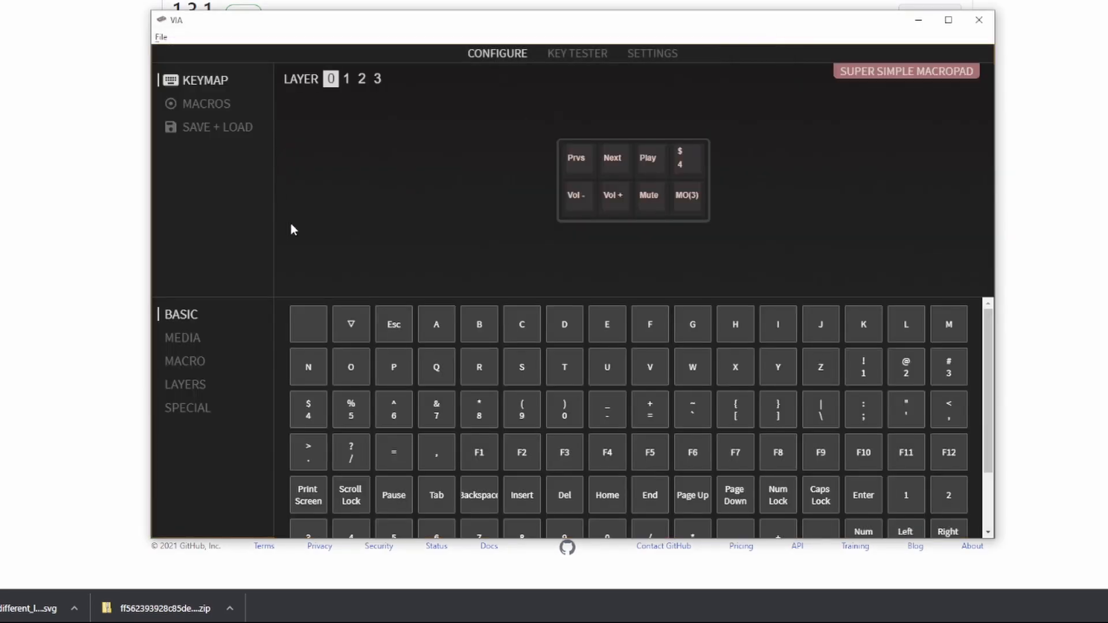
pyautogui.moveTo(687, 185)
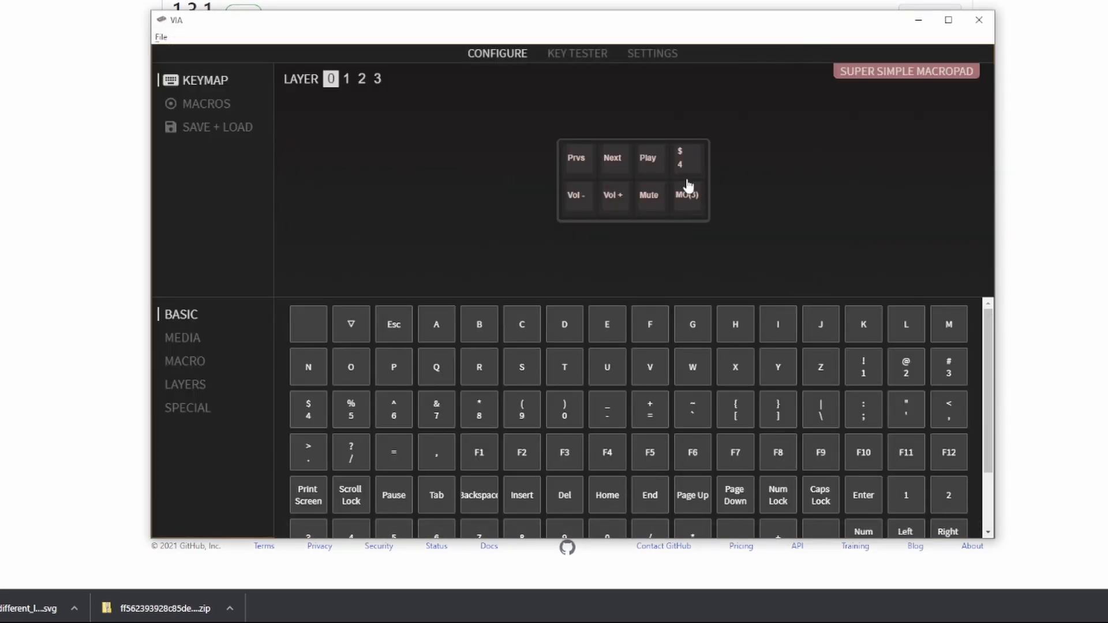
pyautogui.moveTo(485, 154)
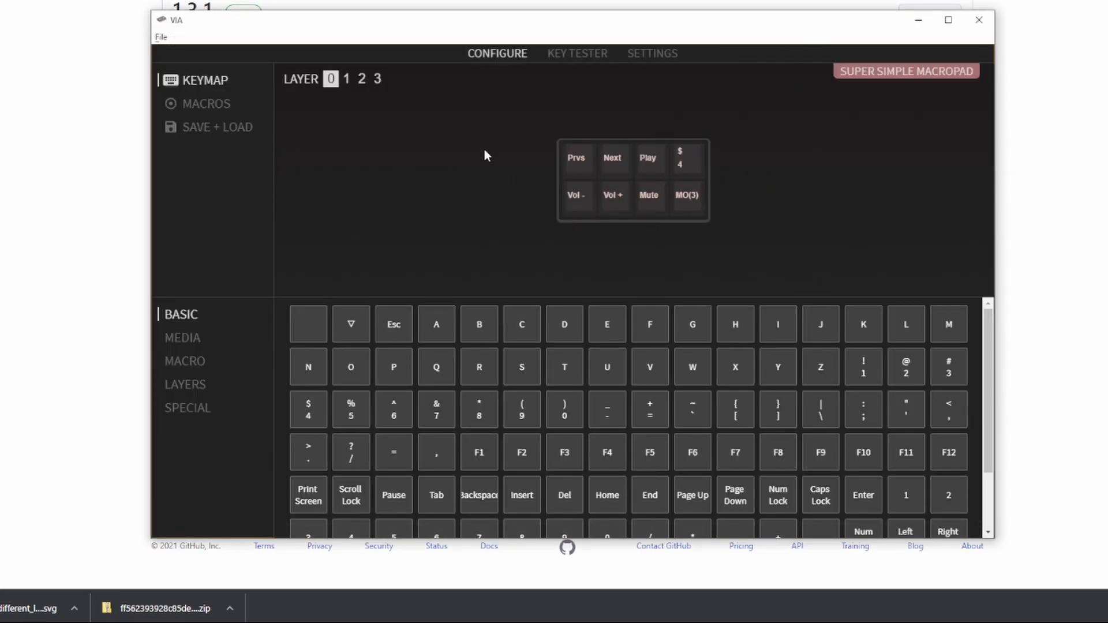
pyautogui.moveTo(620, 182)
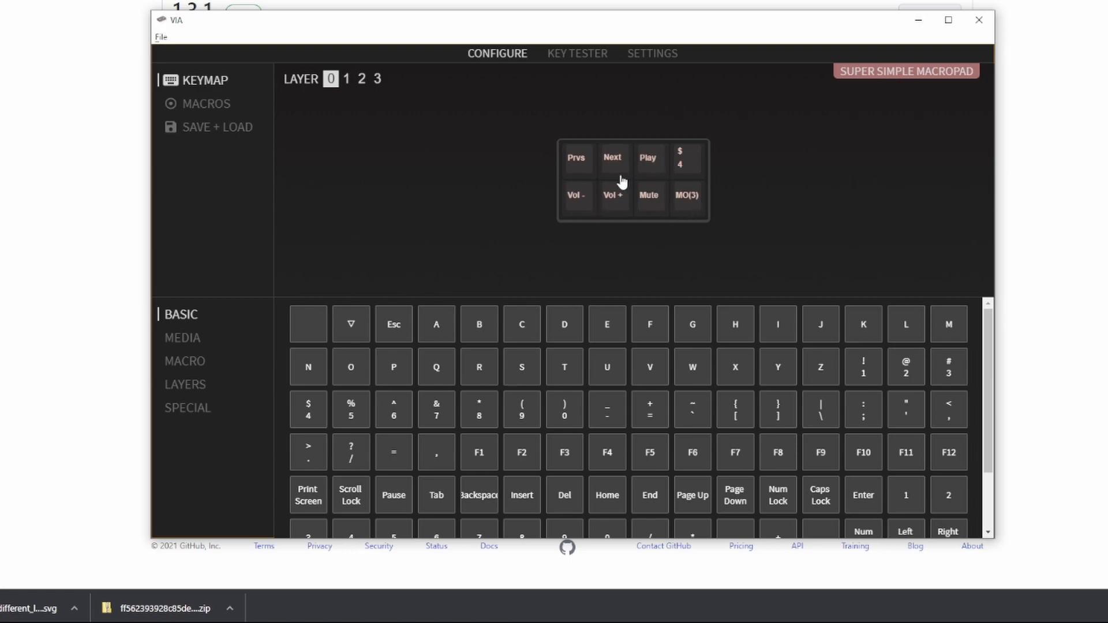
pyautogui.moveTo(712, 192)
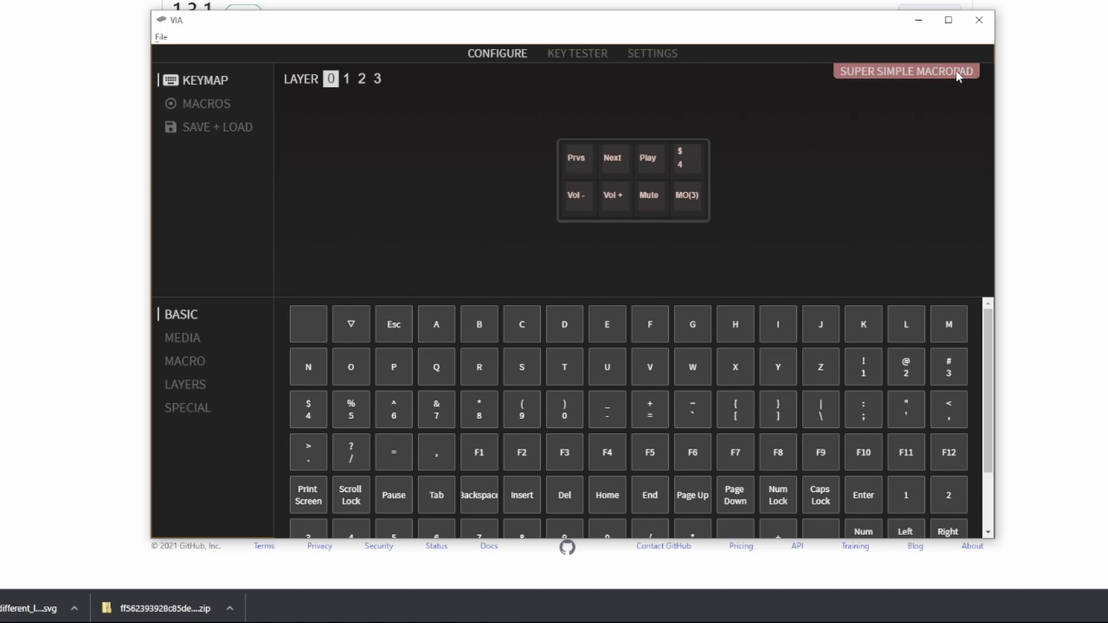
pyautogui.moveTo(812, 144)
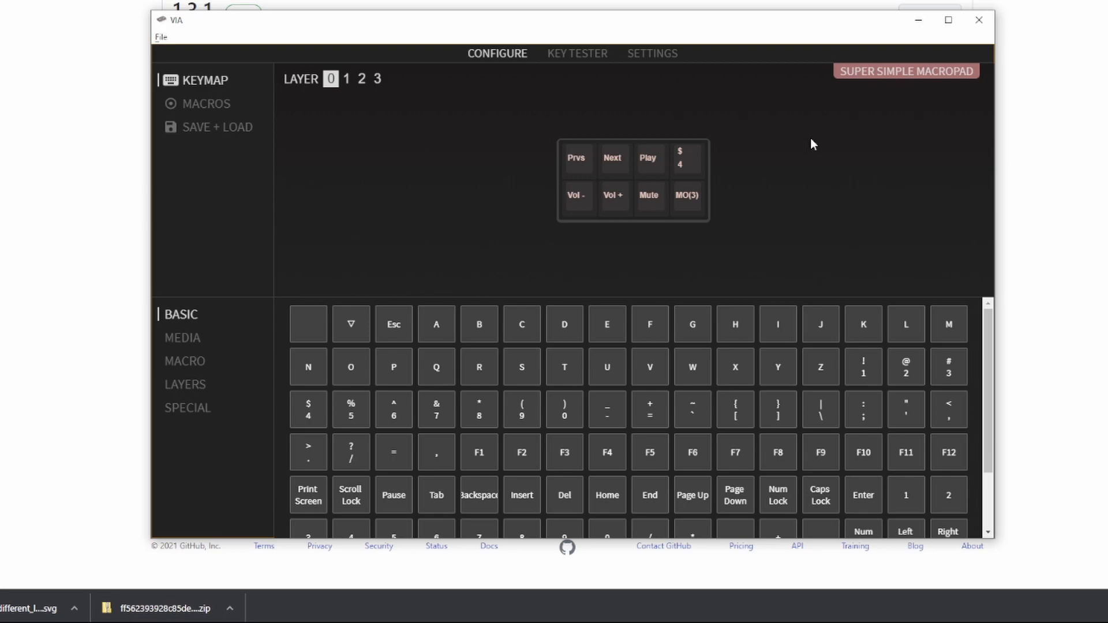
pyautogui.moveTo(676, 147)
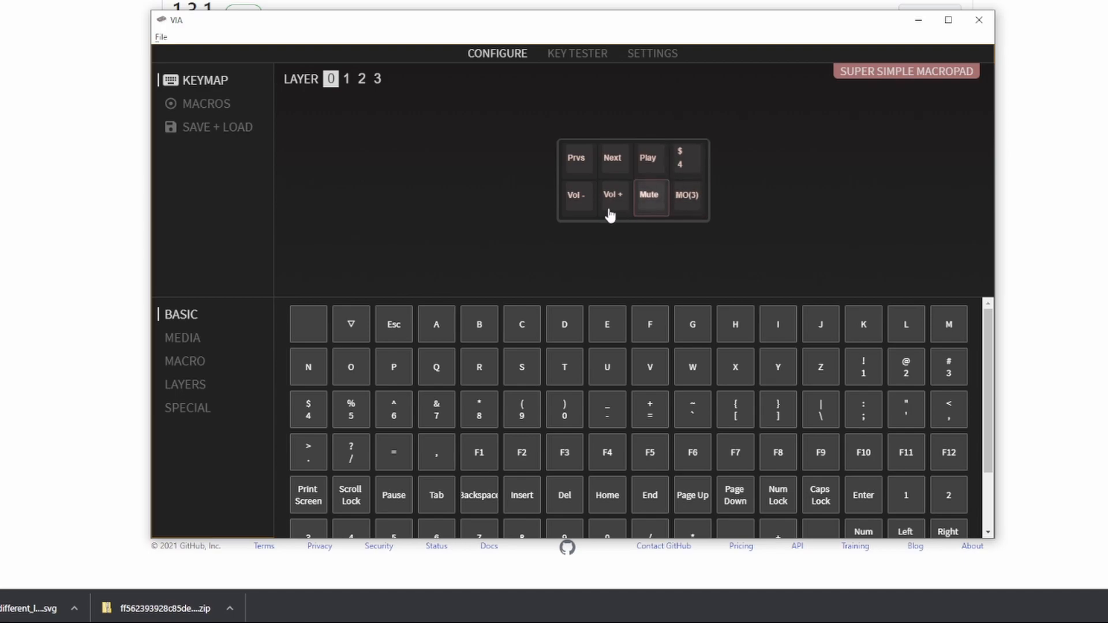
# Assign F4 to the fourth key, then select the Prvs key and scroll the key list
pyautogui.click(577, 196)
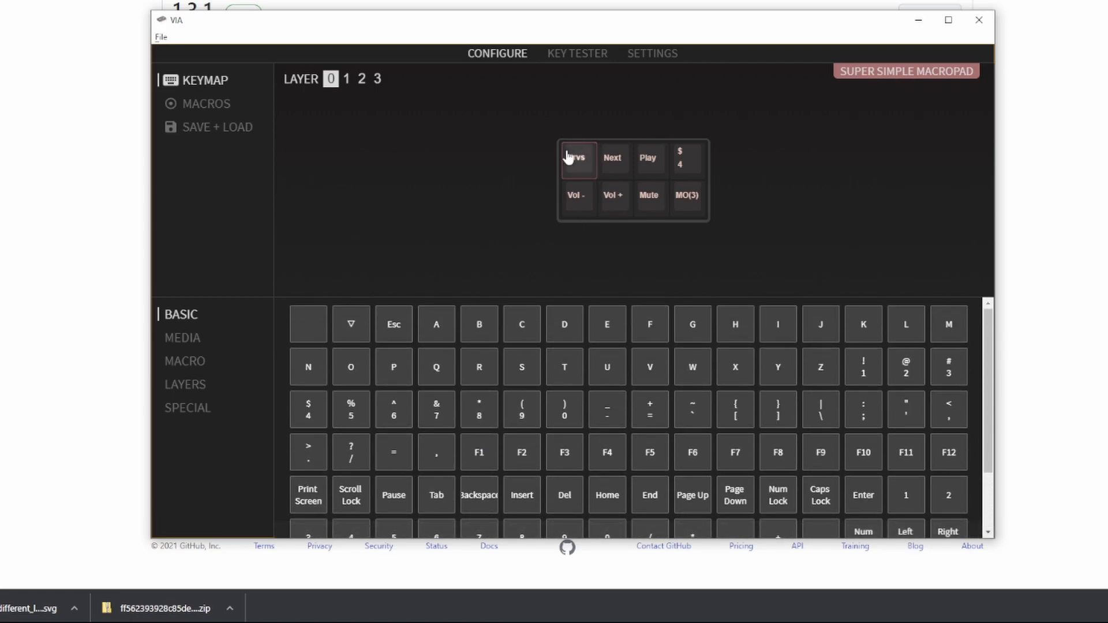
pyautogui.click(686, 158)
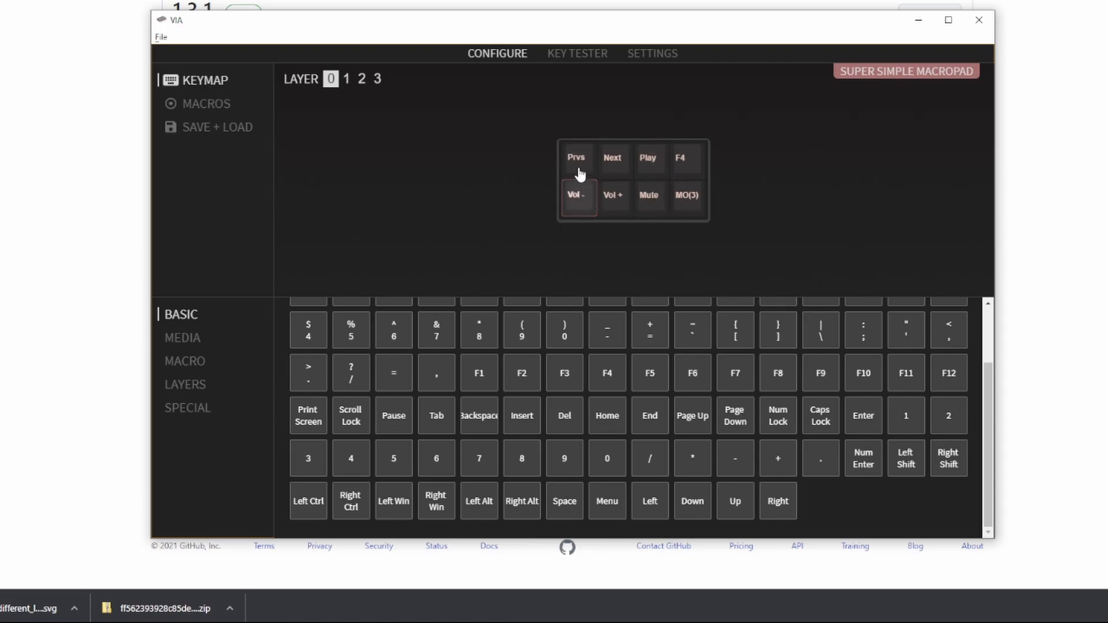
pyautogui.click(576, 158)
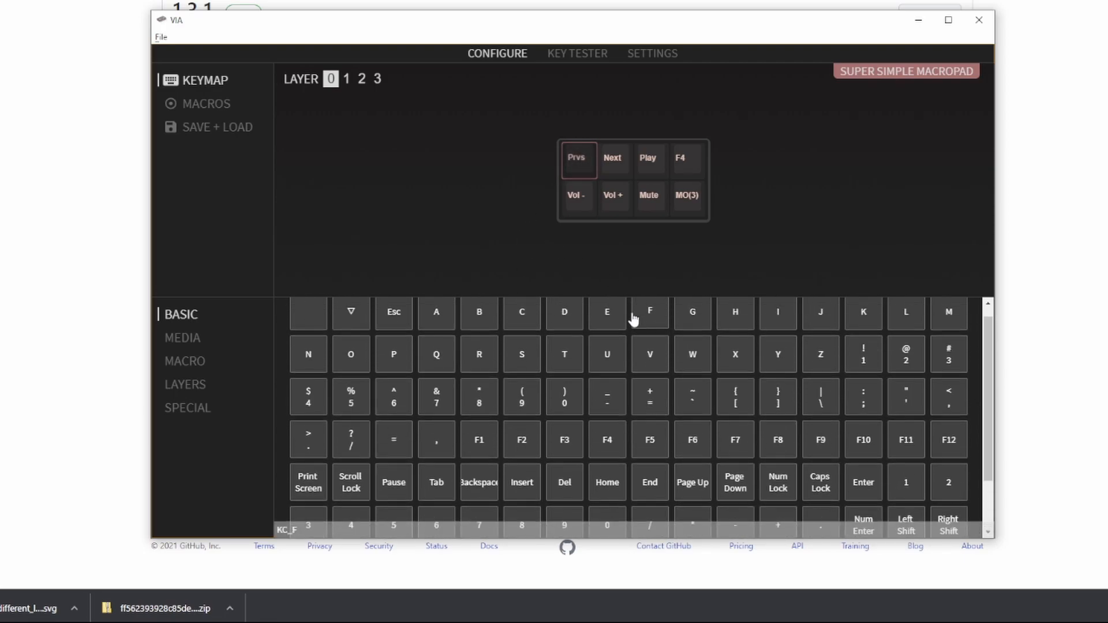
pyautogui.scroll(-3)
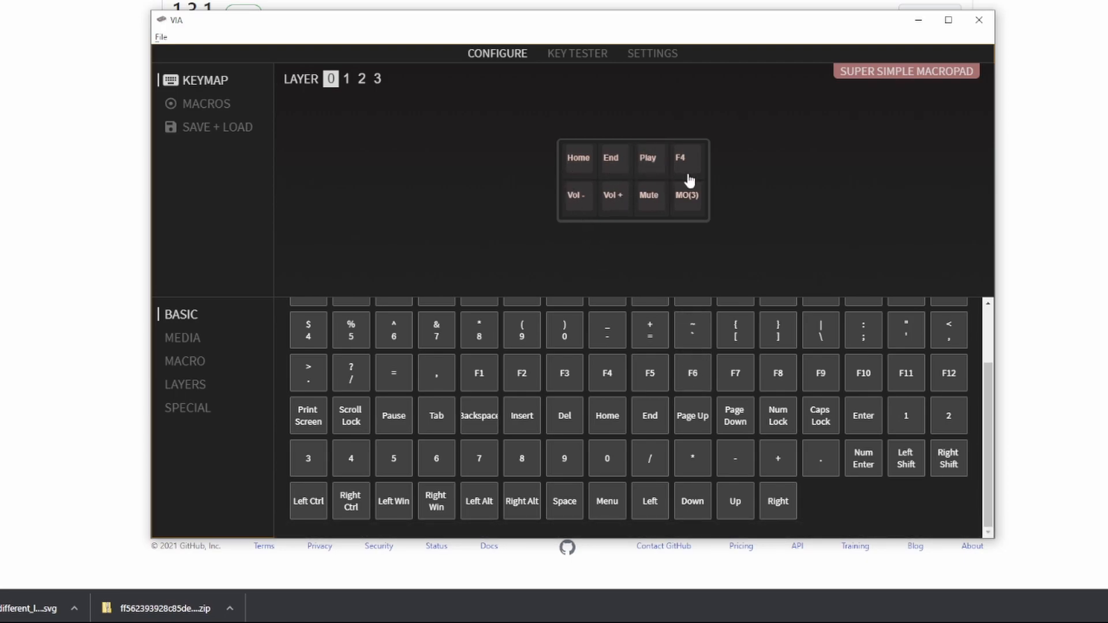
pyautogui.moveTo(749, 199)
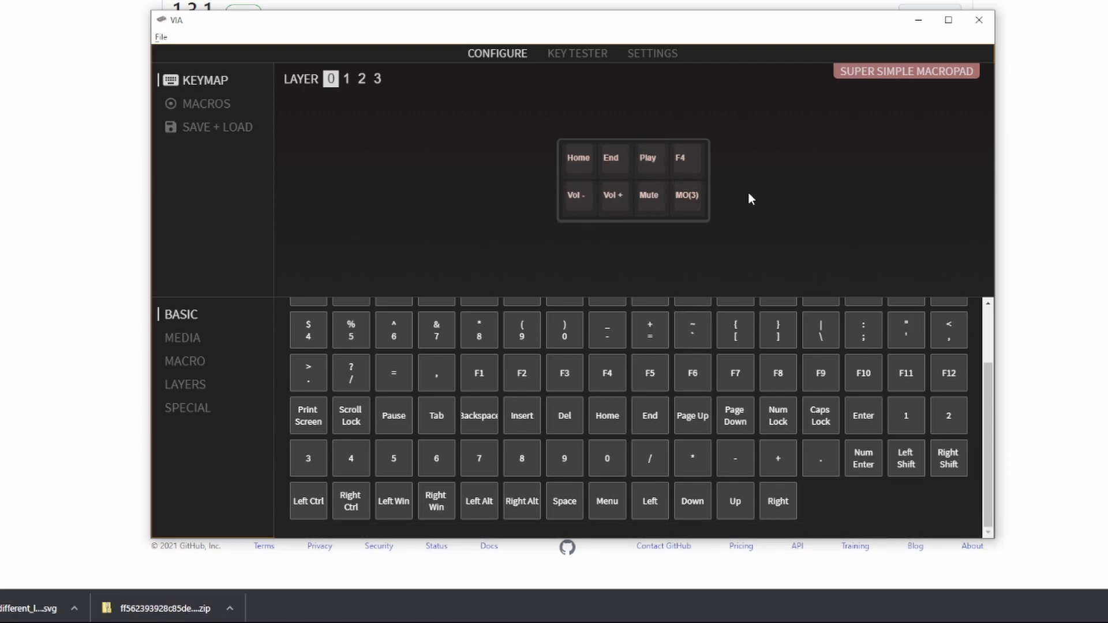
pyautogui.moveTo(749, 194)
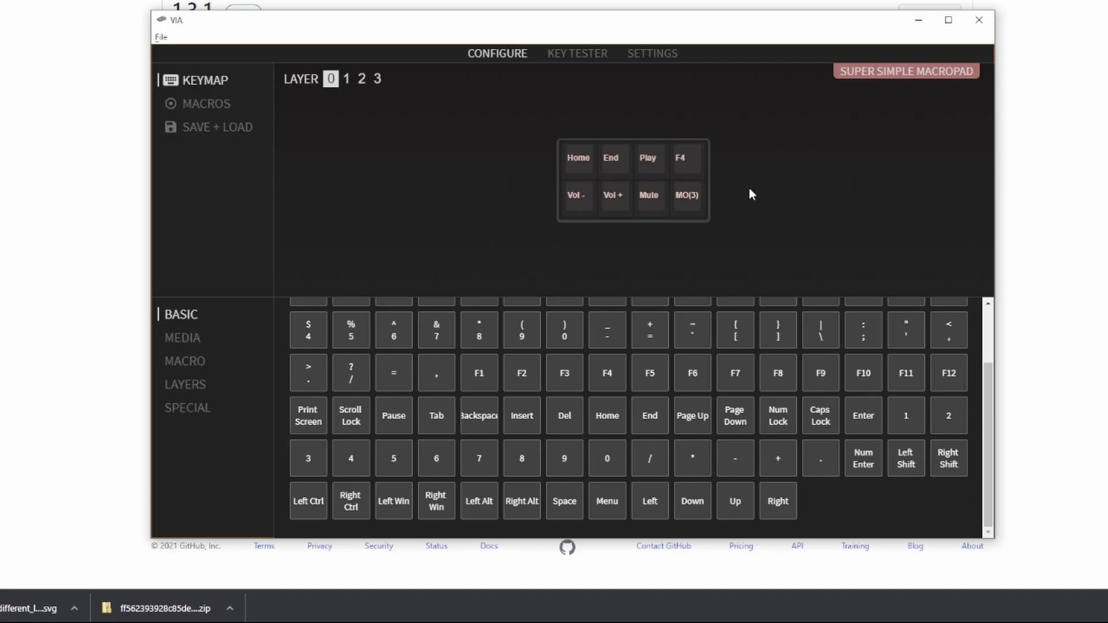
pyautogui.moveTo(746, 158)
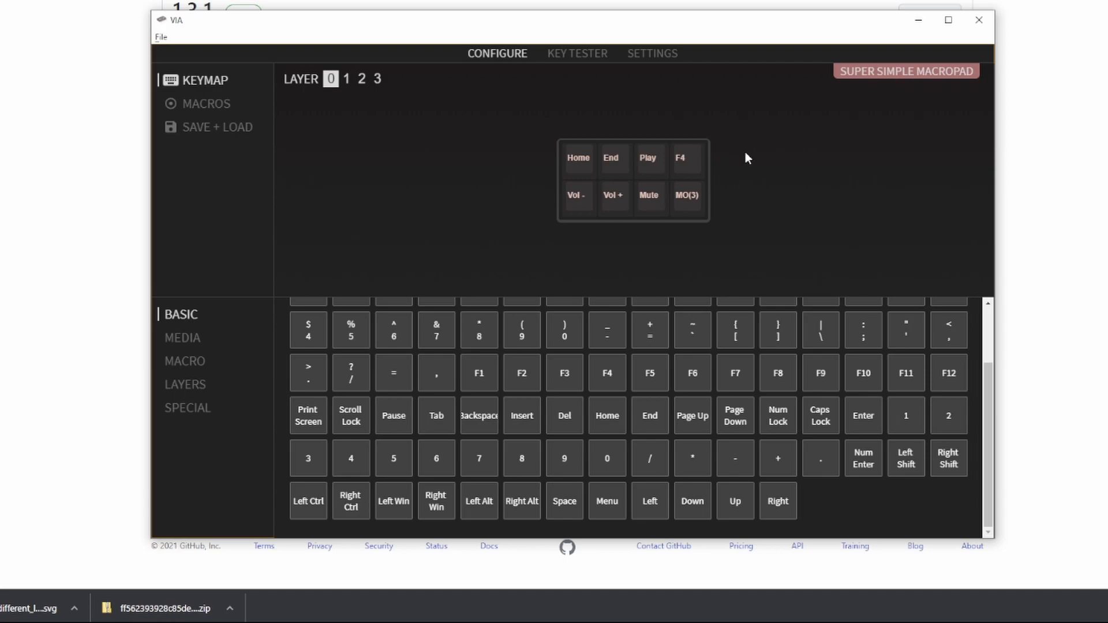
pyautogui.moveTo(693, 181)
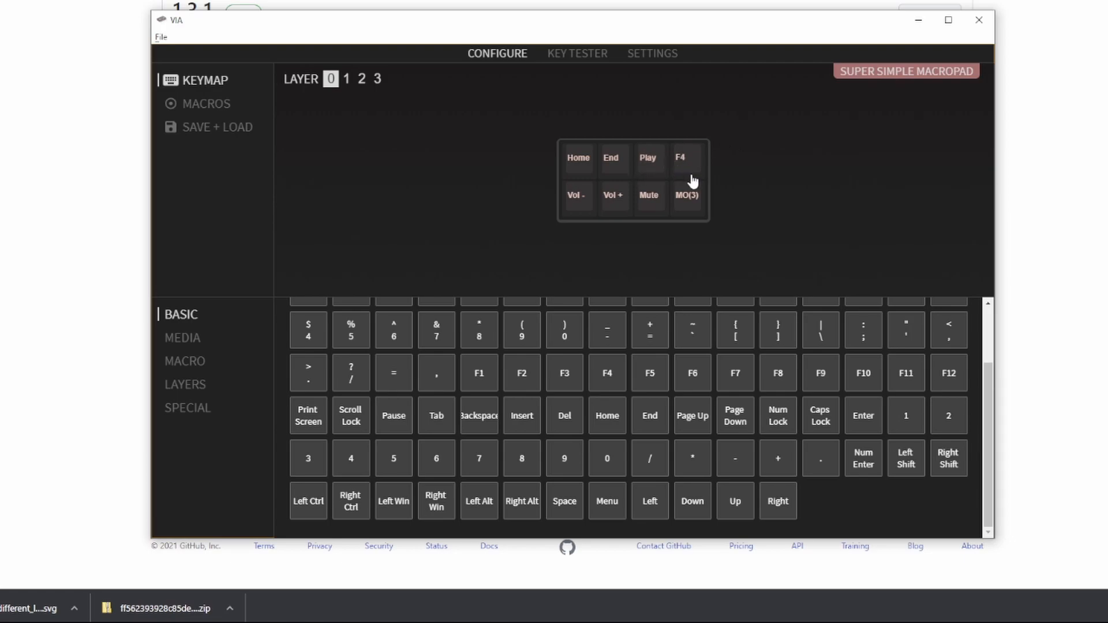
pyautogui.moveTo(700, 168)
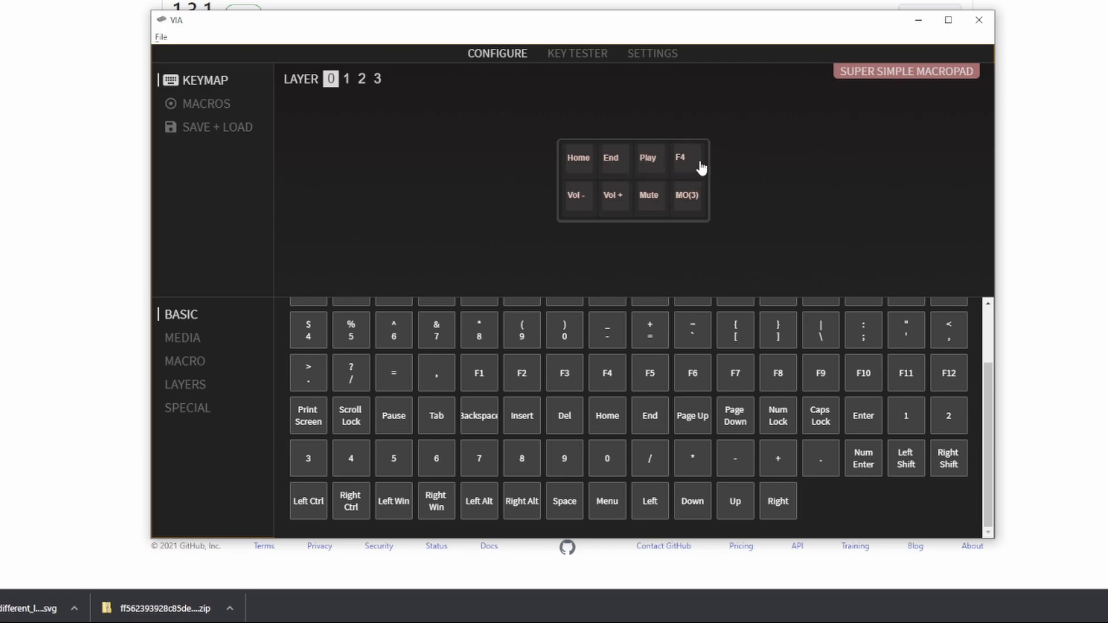
pyautogui.moveTo(737, 161)
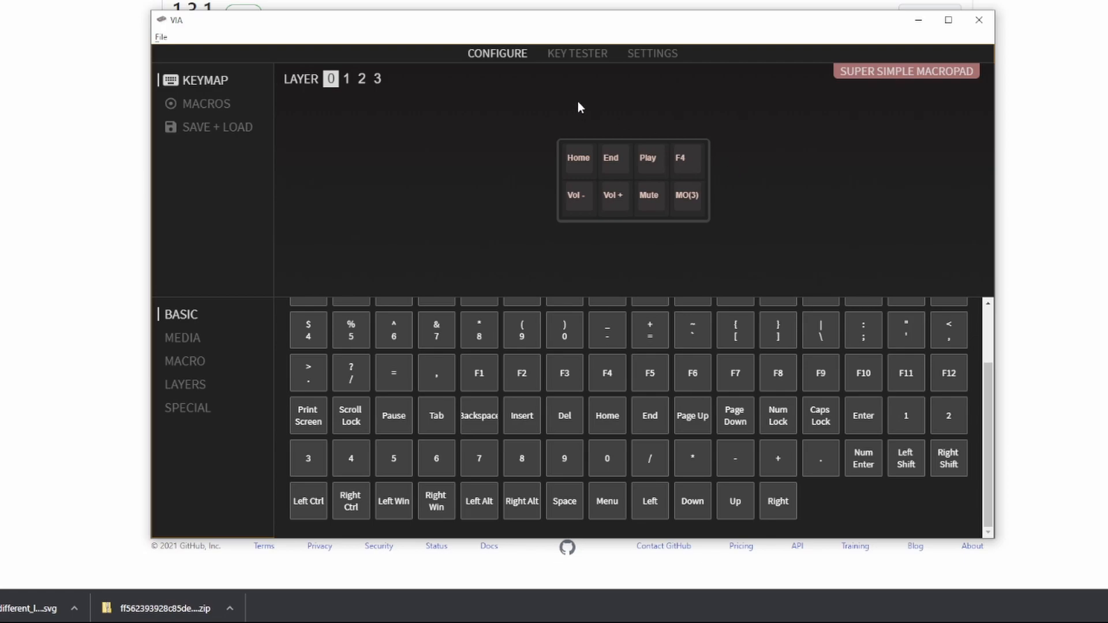
pyautogui.moveTo(571, 106)
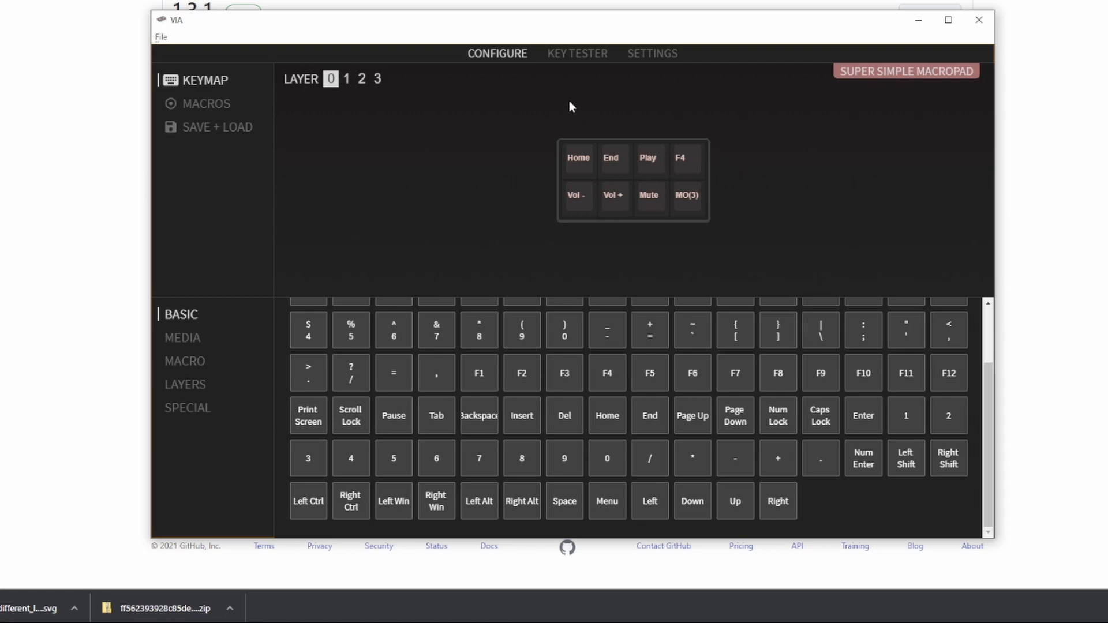
pyautogui.moveTo(577, 56)
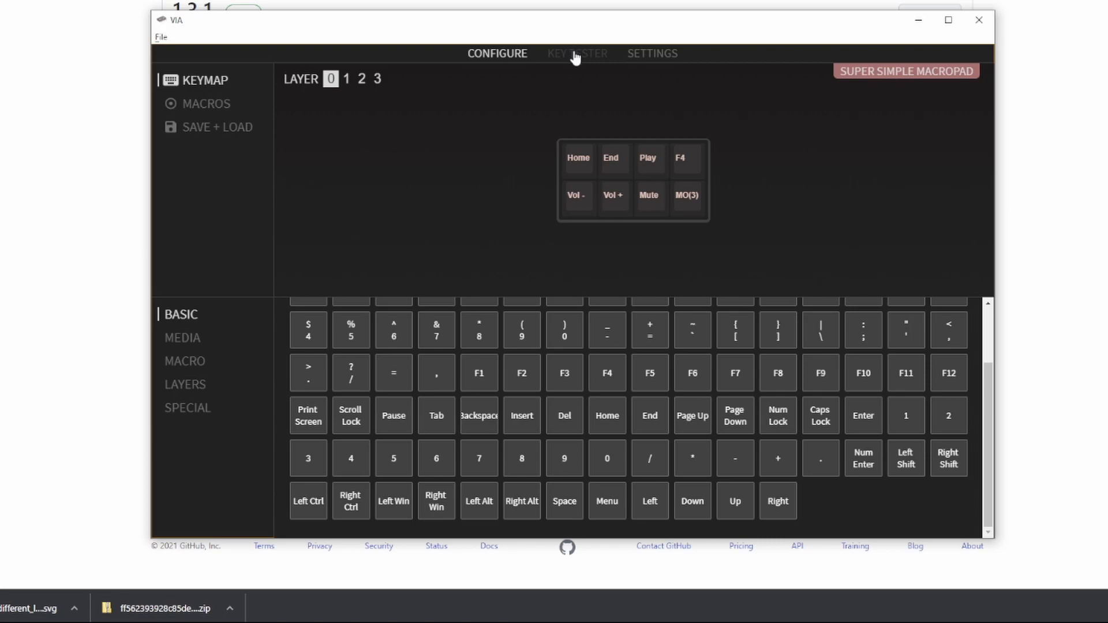
# Press F4, Home and End in the Key Tester, then go back to Configure
pyautogui.click(576, 53)
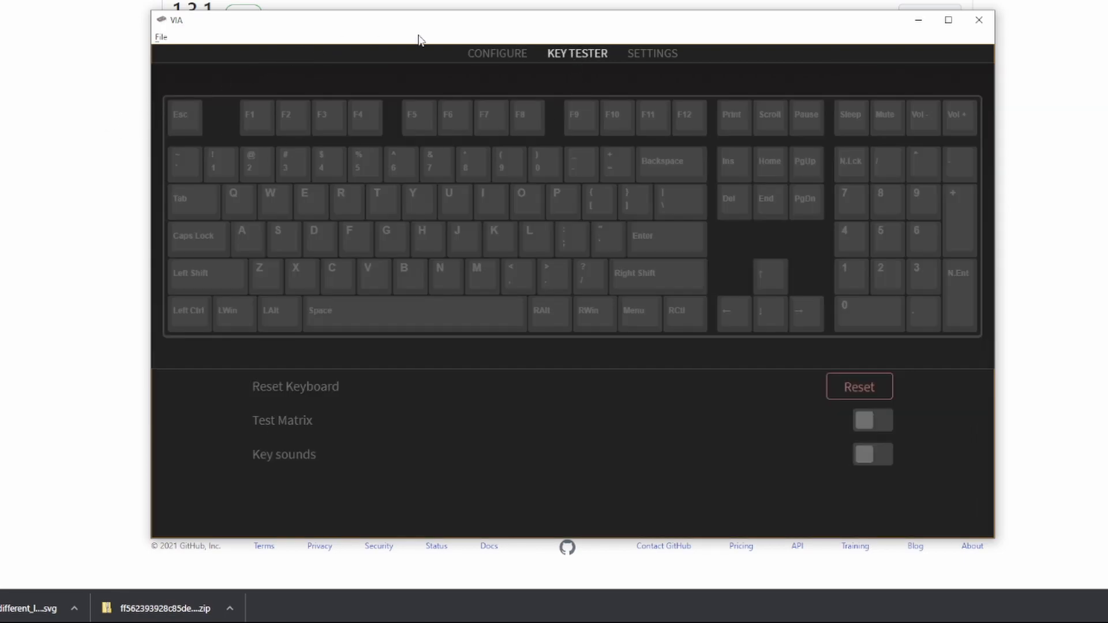
pyautogui.moveTo(289, 142)
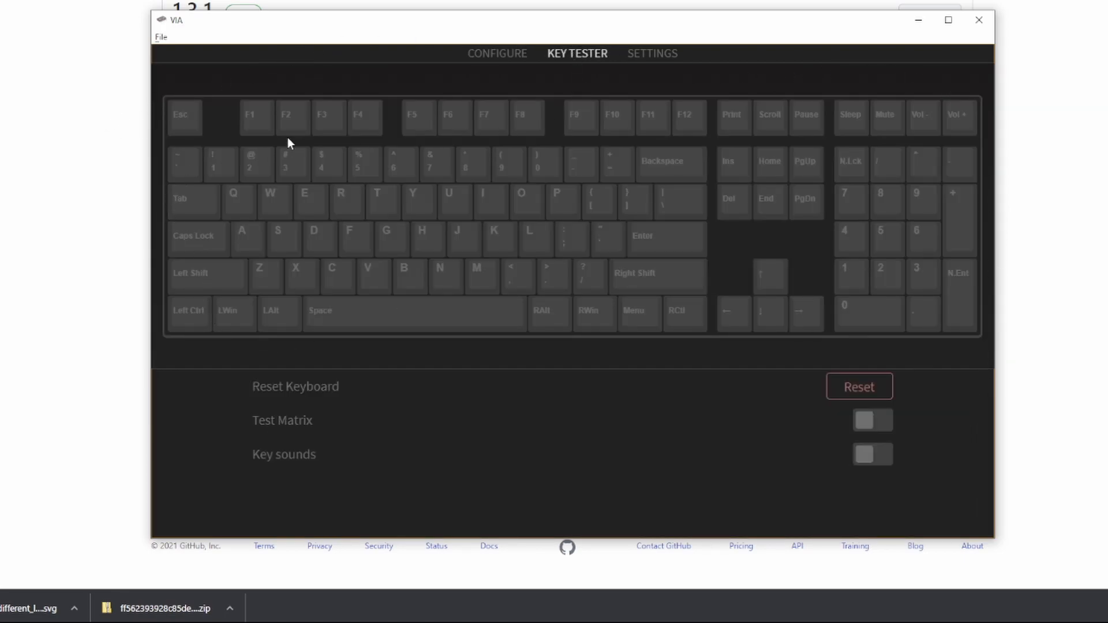
pyautogui.moveTo(543, 148)
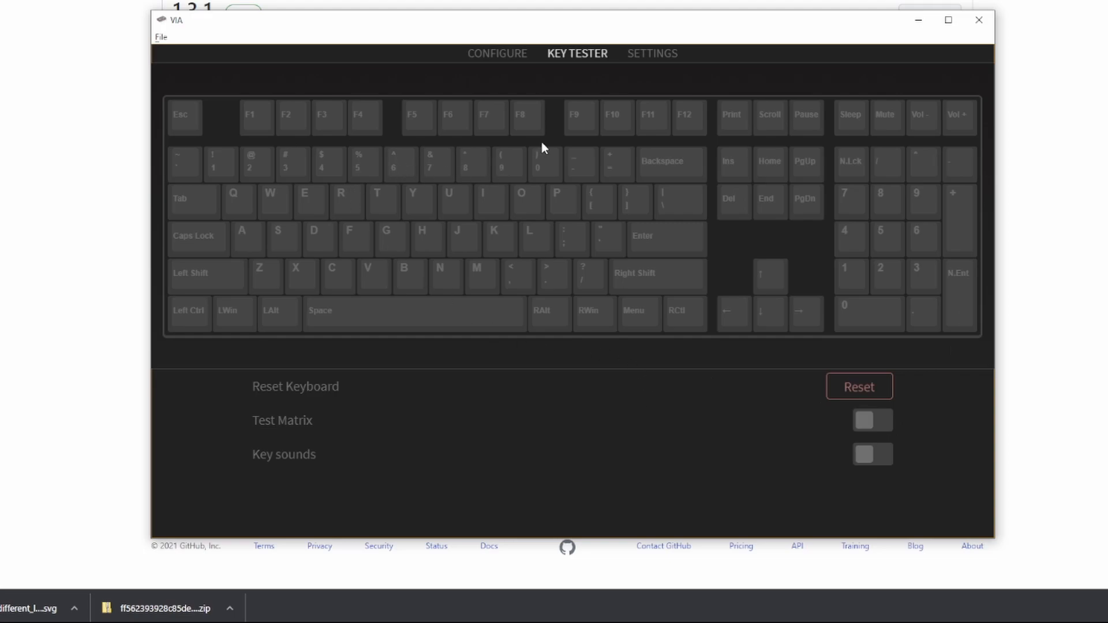
pyautogui.moveTo(571, 91)
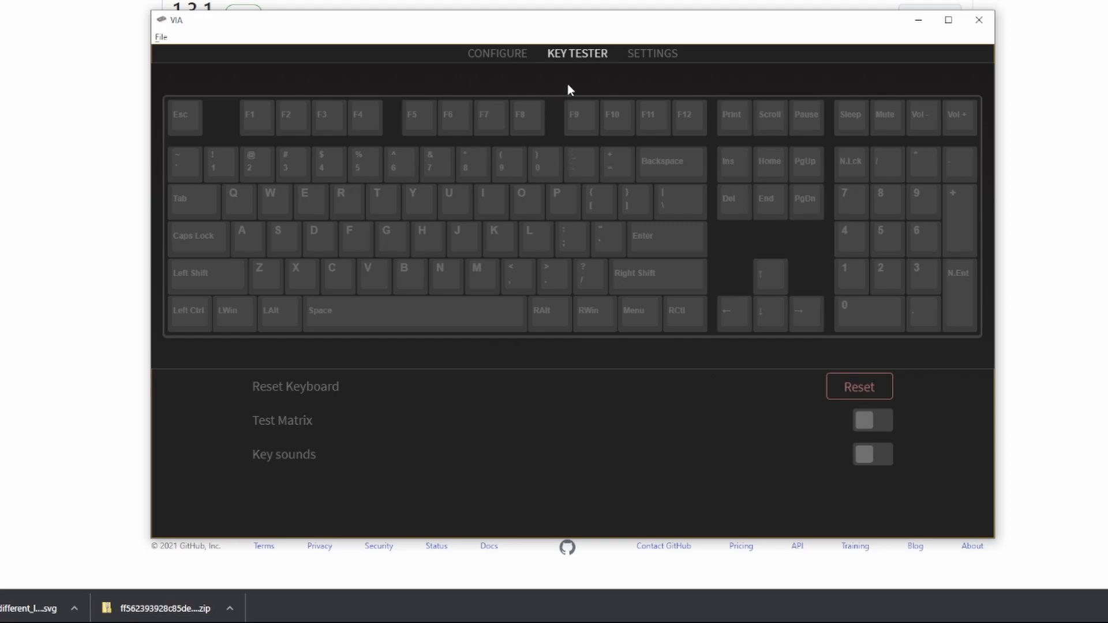
pyautogui.moveTo(588, 73)
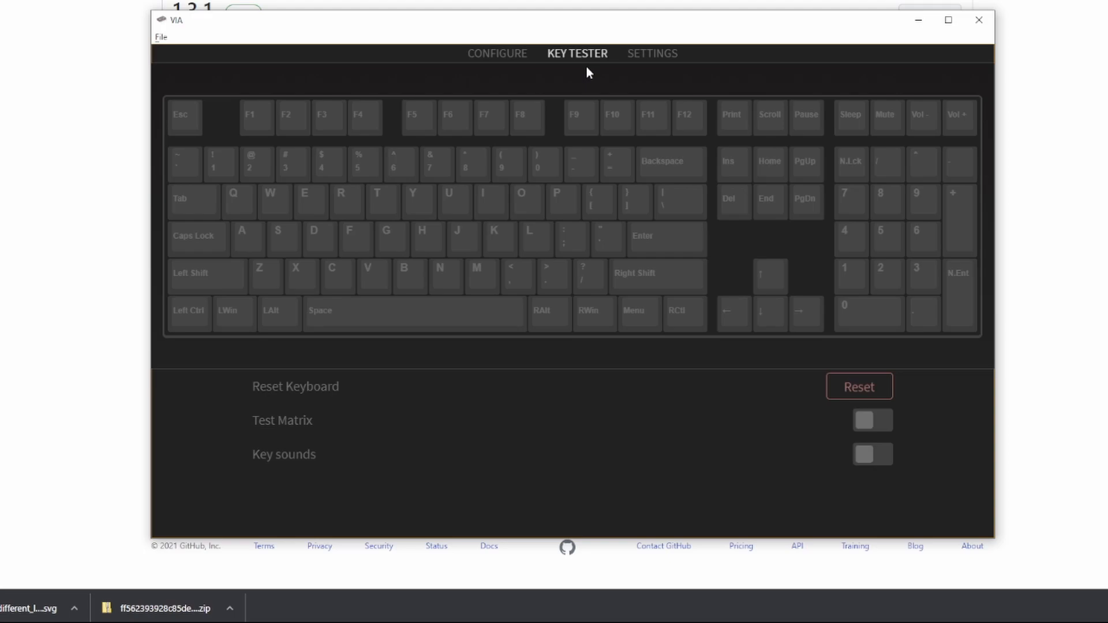
pyautogui.press('f4')
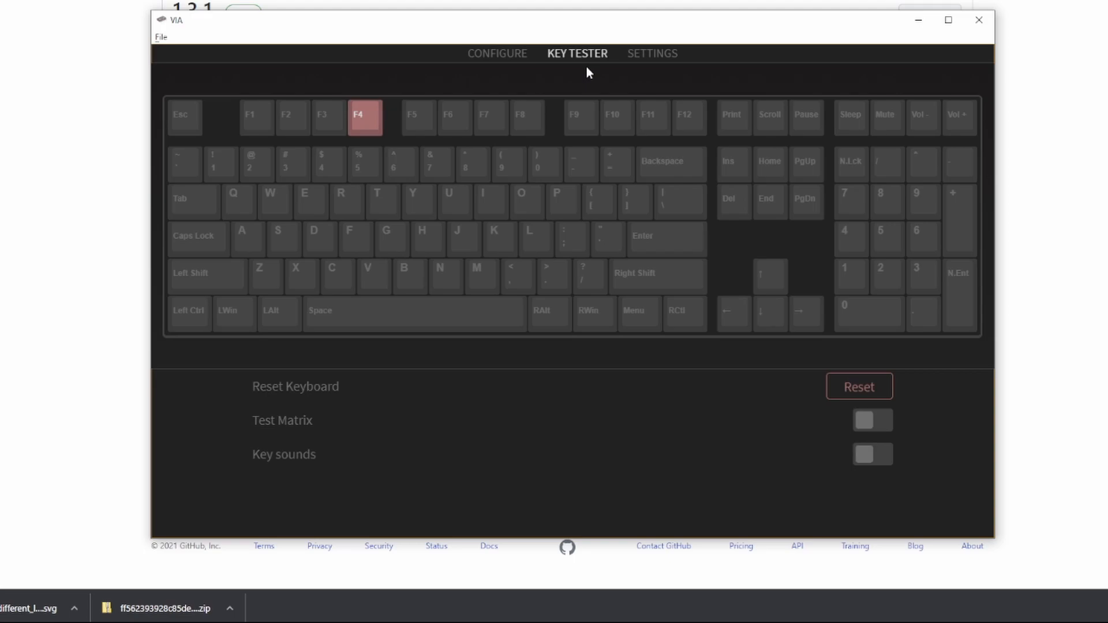
pyautogui.press('home')
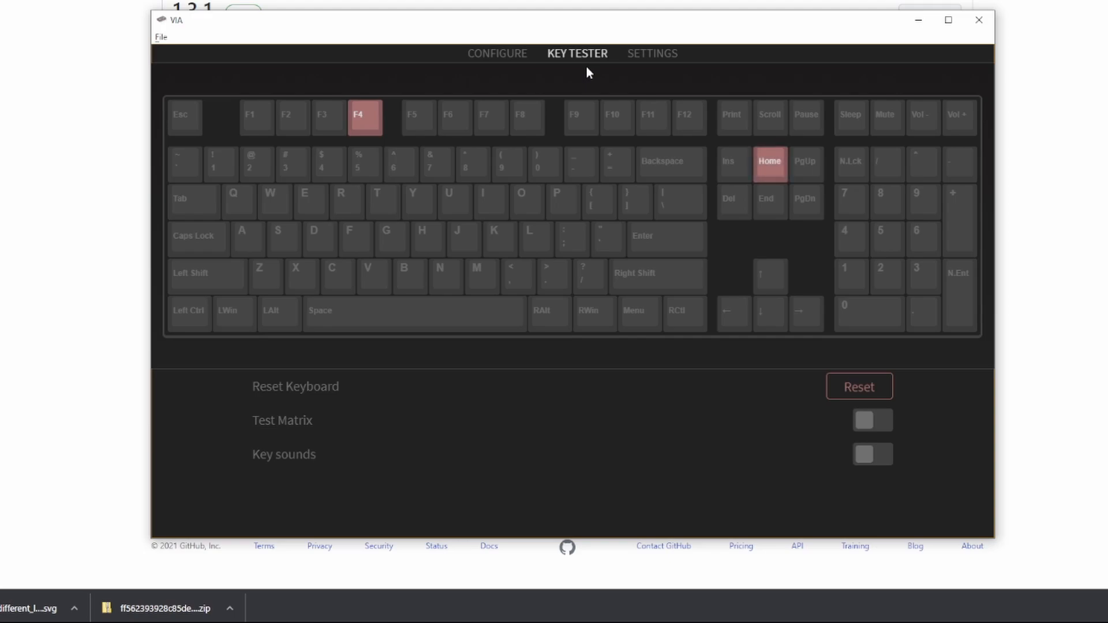
pyautogui.press('End')
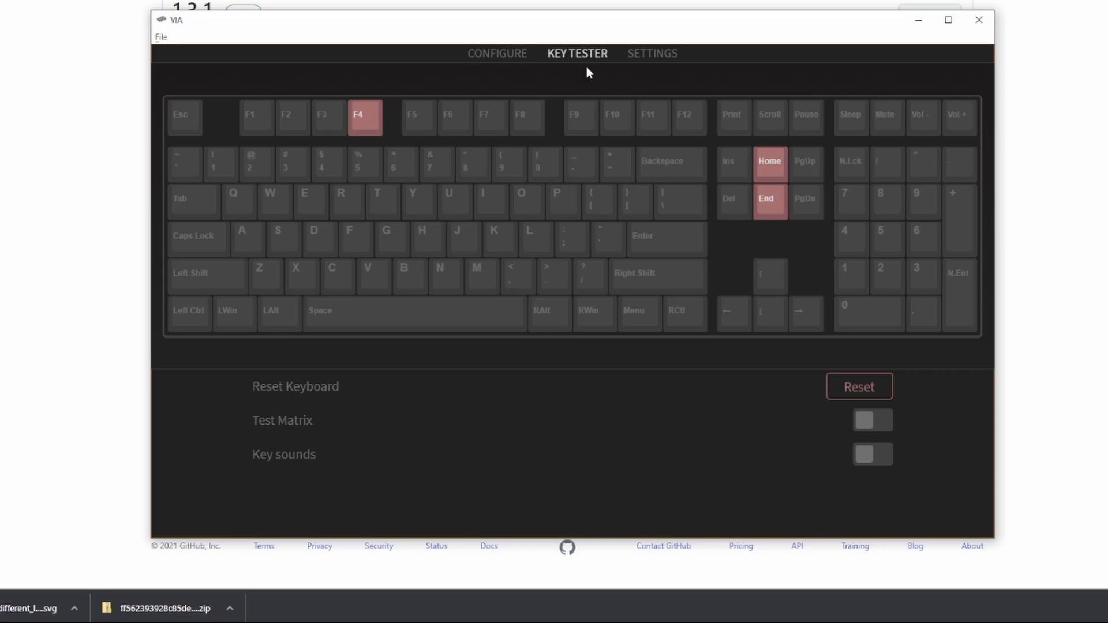
pyautogui.moveTo(550, 98)
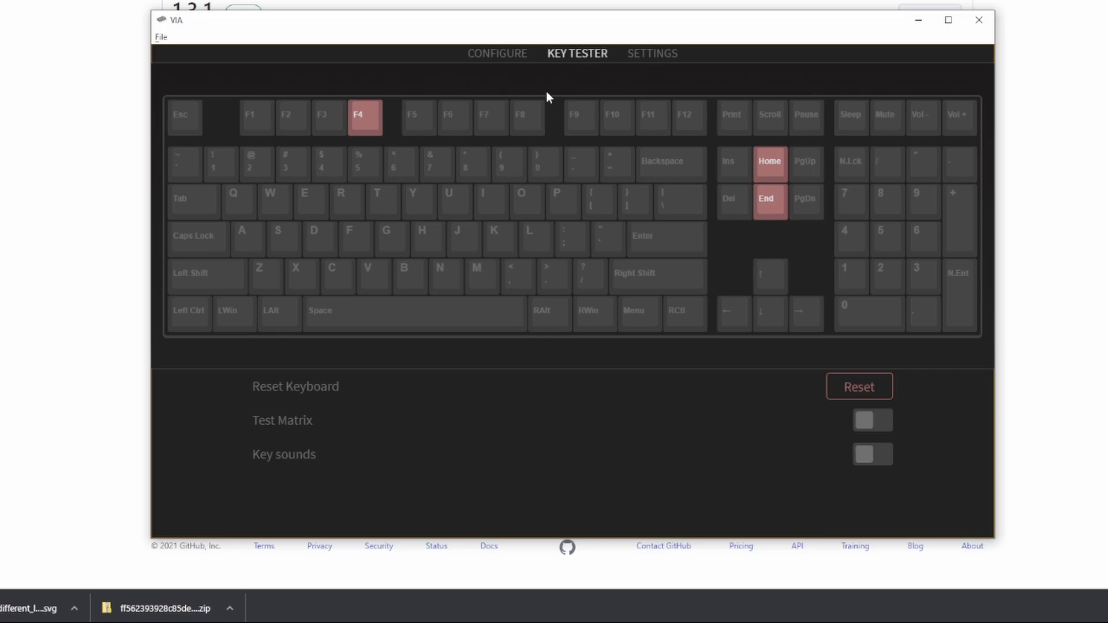
pyautogui.click(498, 53)
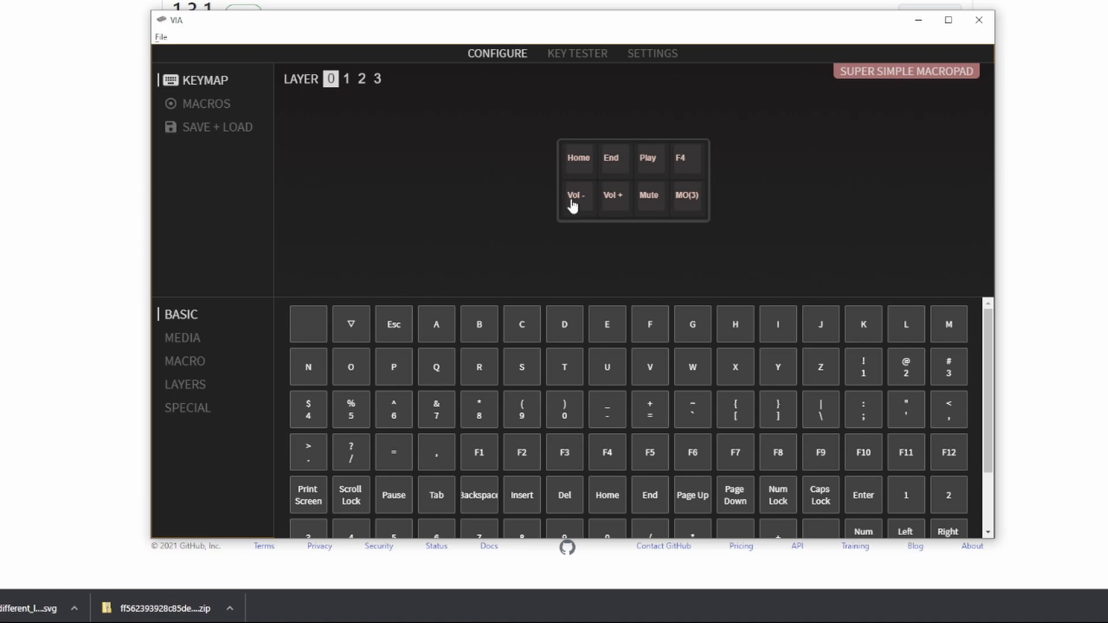
pyautogui.moveTo(436, 209)
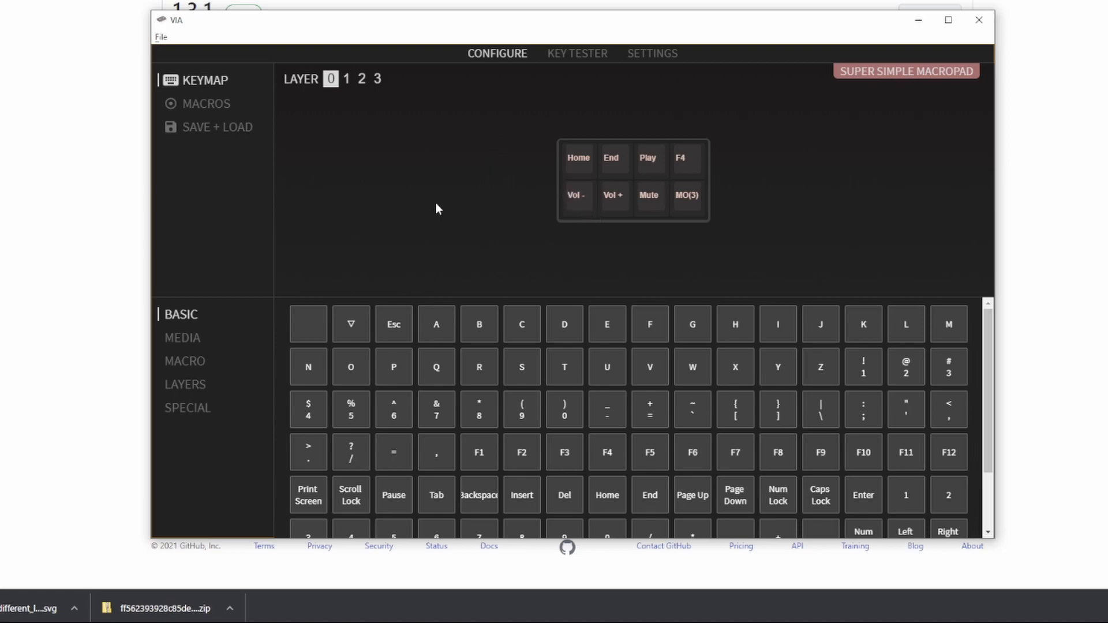
pyautogui.moveTo(474, 203)
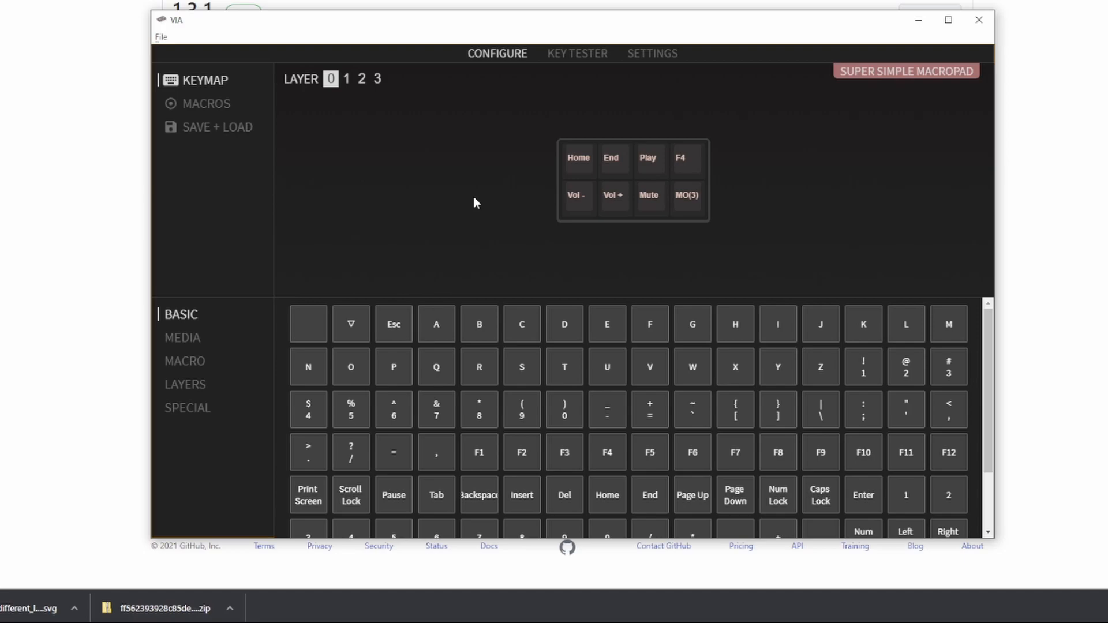
pyautogui.moveTo(590, 203)
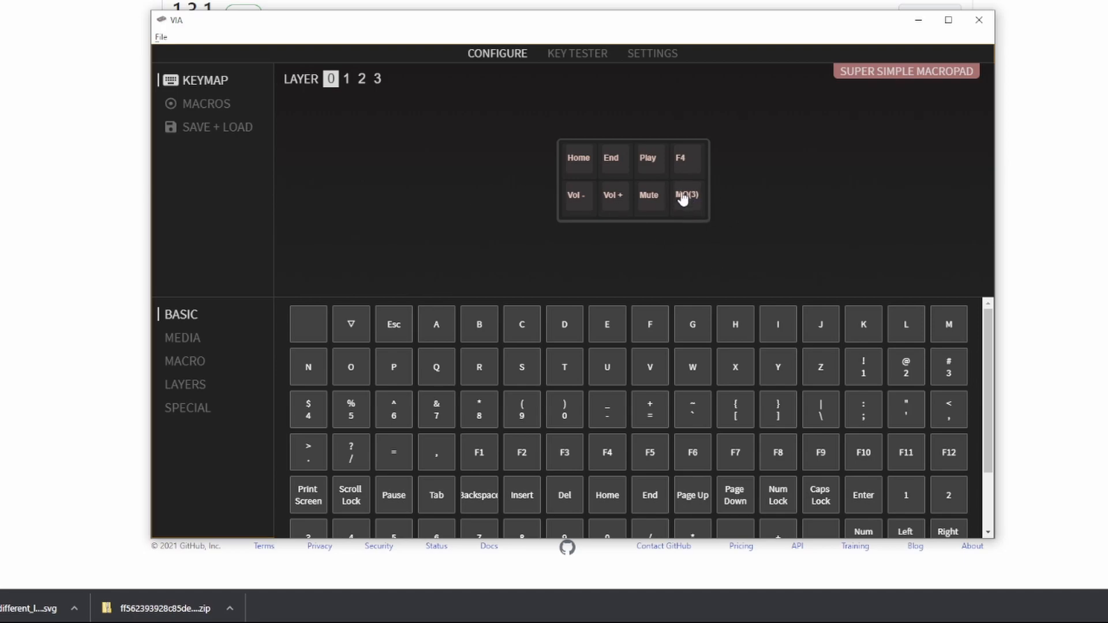
pyautogui.moveTo(682, 200)
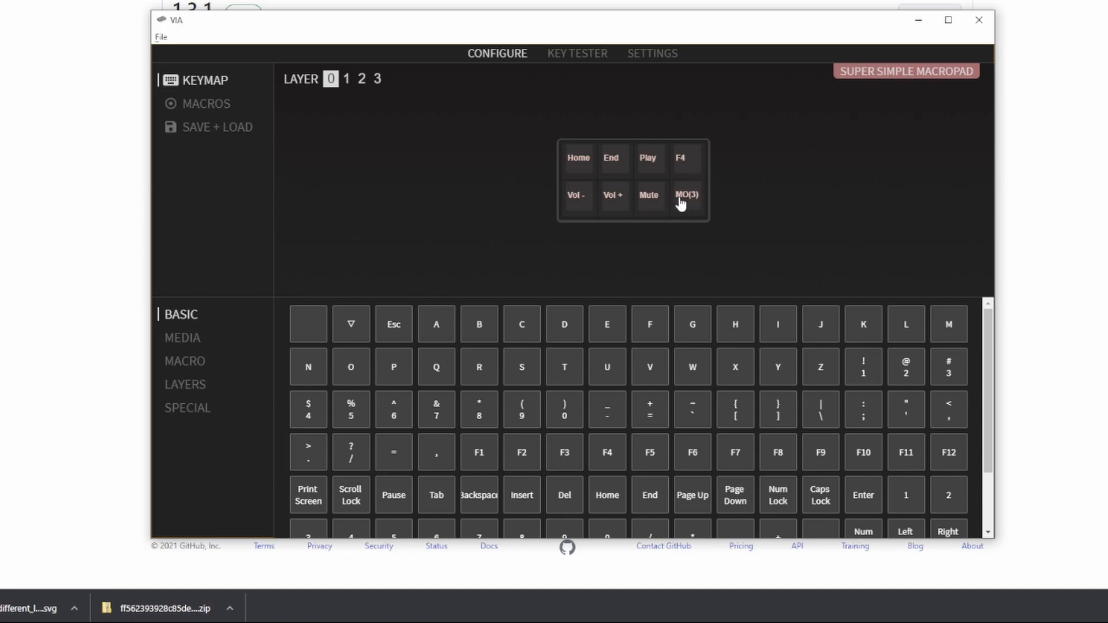
pyautogui.moveTo(685, 204)
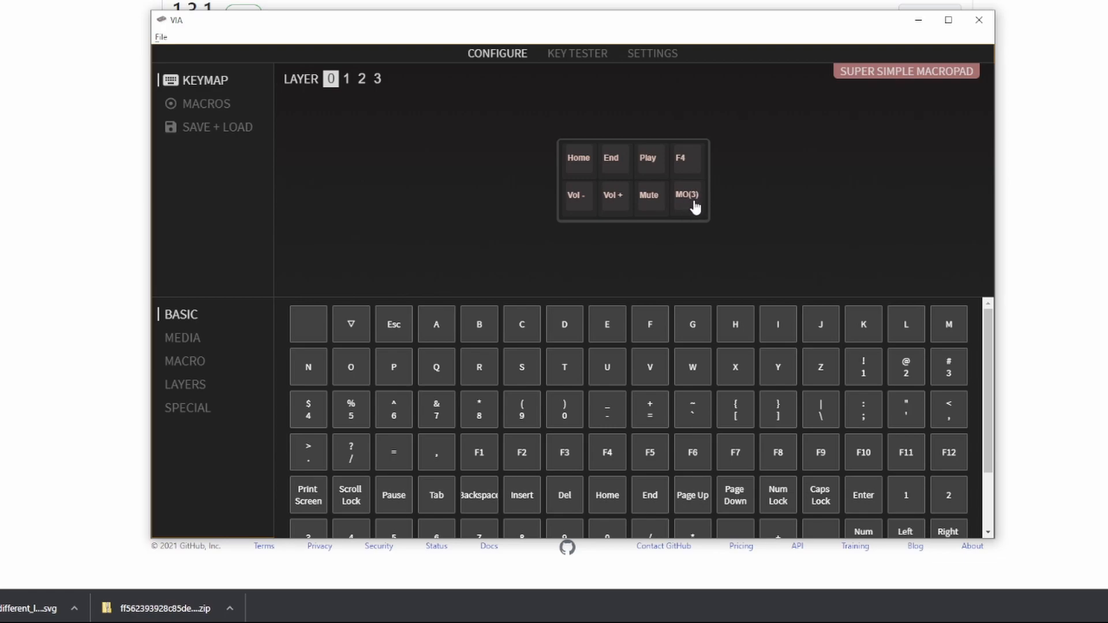
pyautogui.moveTo(491, 199)
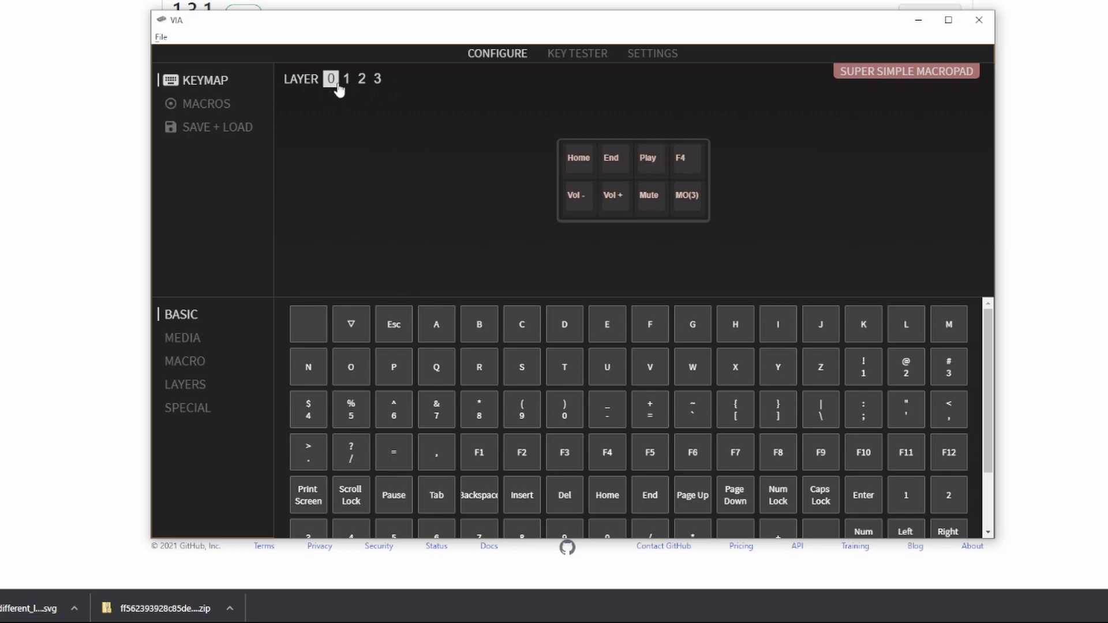
pyautogui.moveTo(545, 141)
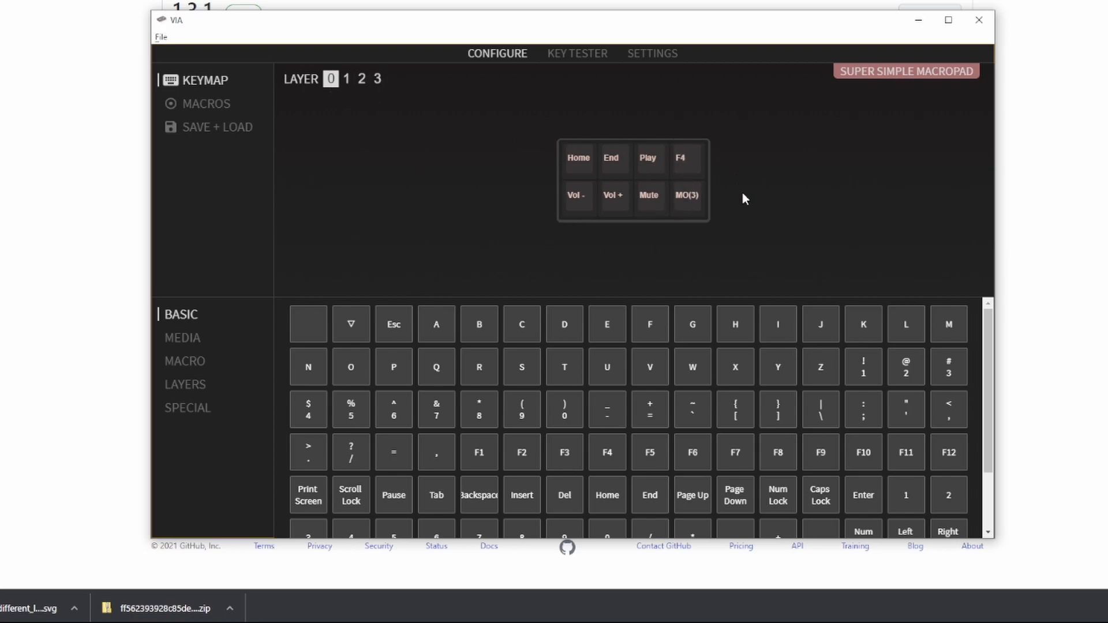
pyautogui.moveTo(542, 165)
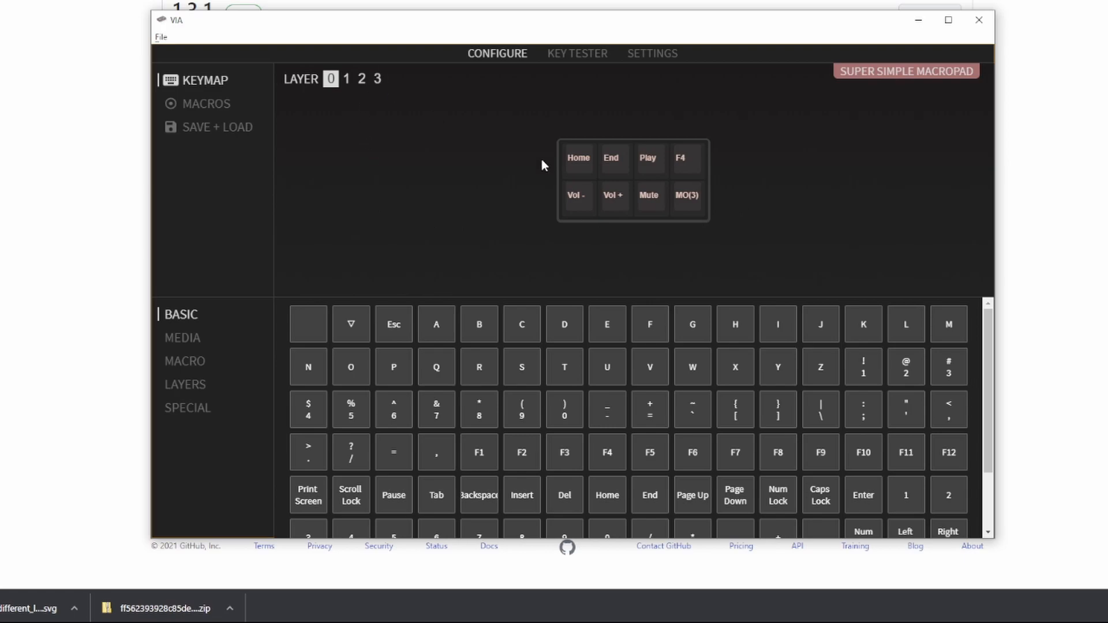
pyautogui.moveTo(686, 196)
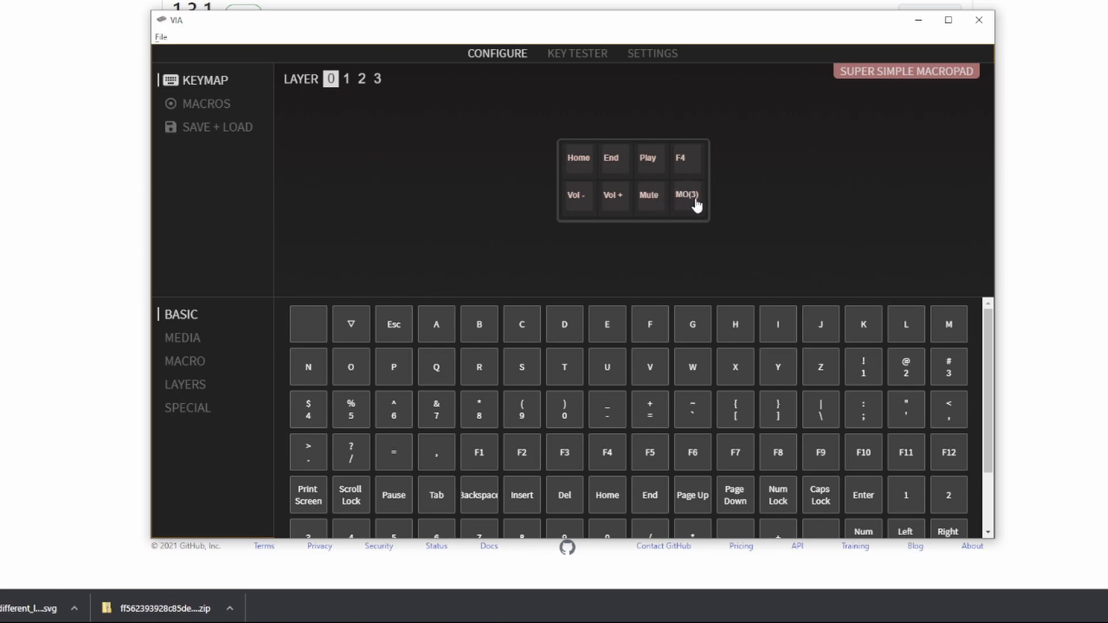
# Switch the keymap view to layer 3
pyautogui.click(377, 79)
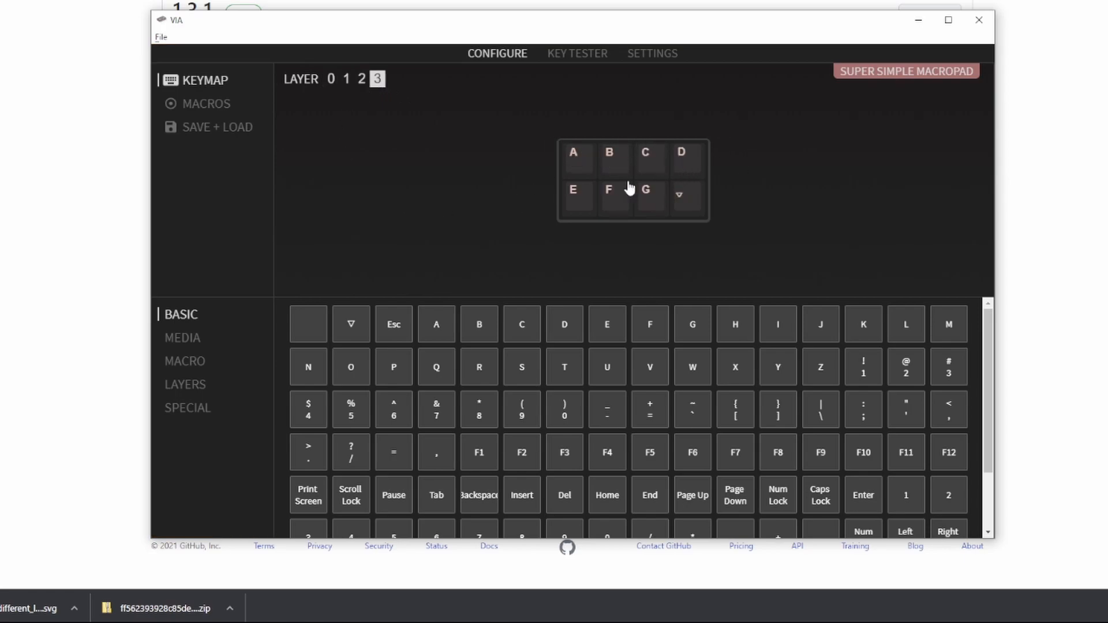
pyautogui.moveTo(613, 193)
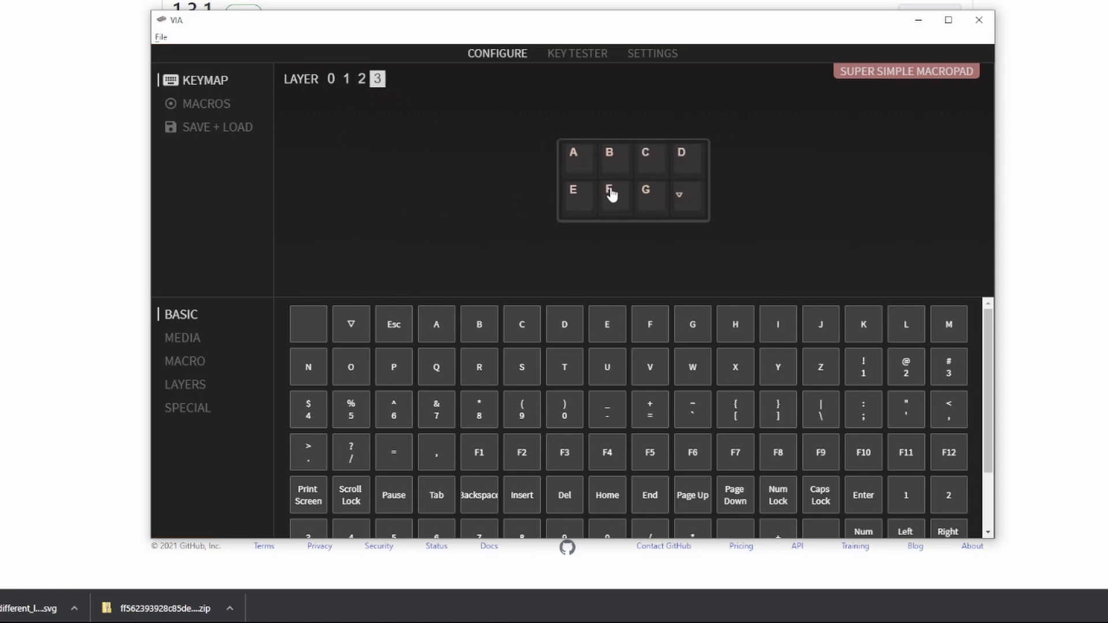
pyautogui.moveTo(687, 196)
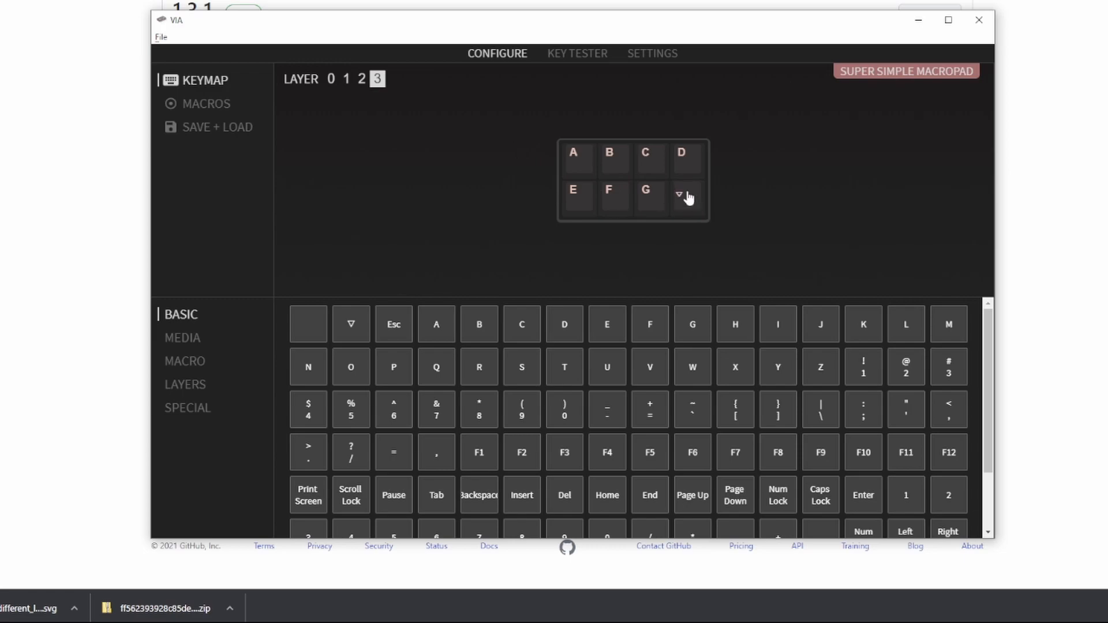
pyautogui.moveTo(693, 200)
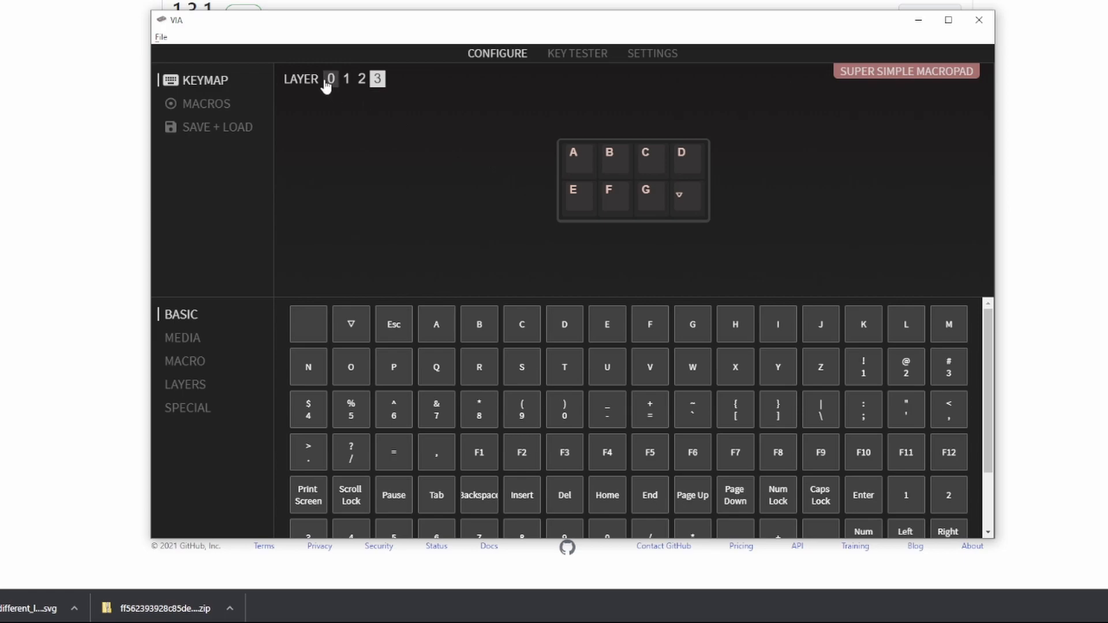
pyautogui.click(330, 78)
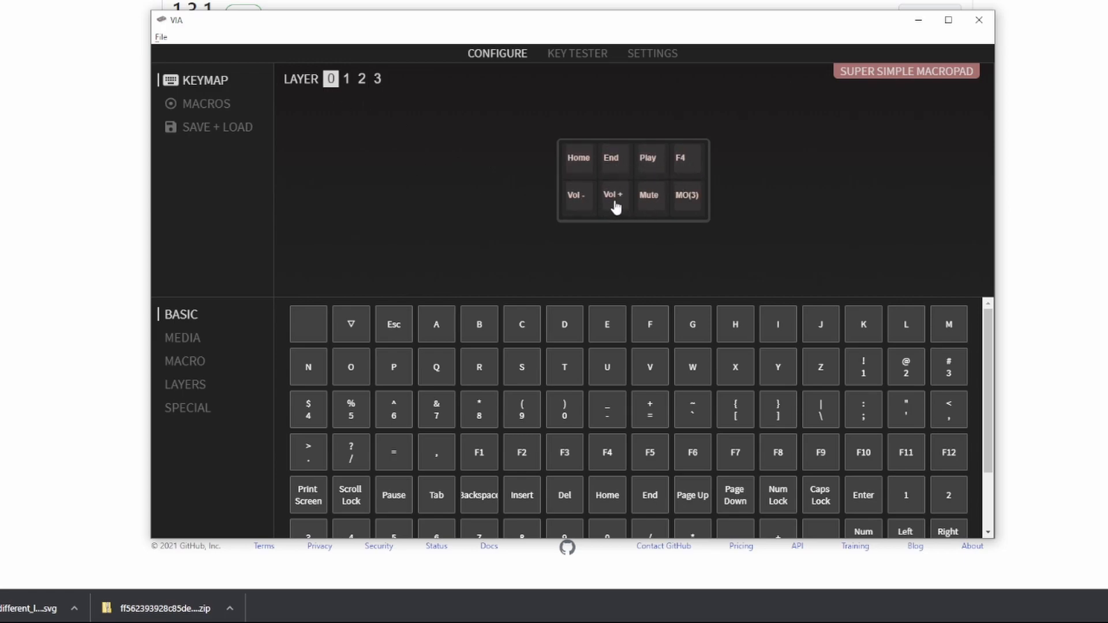
pyautogui.moveTo(748, 226)
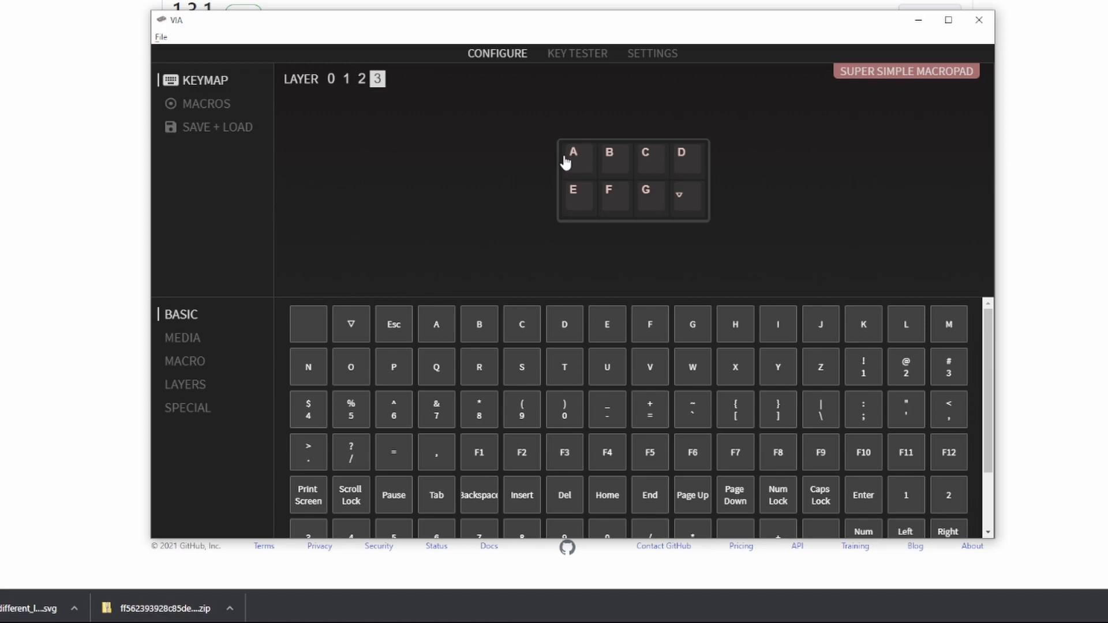
pyautogui.moveTo(551, 78)
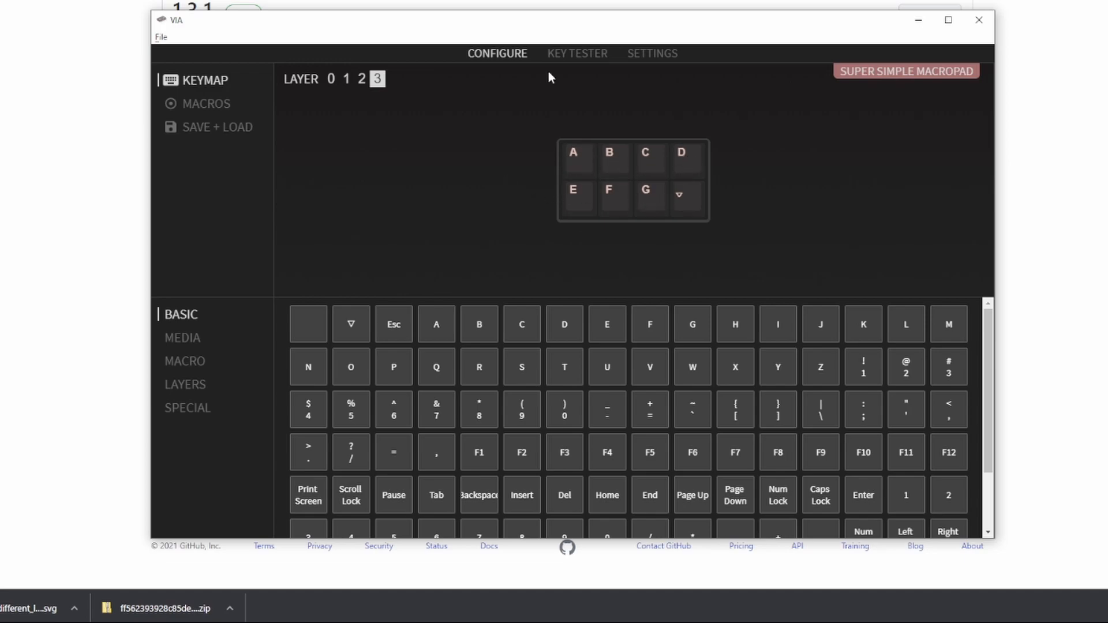
pyautogui.click(577, 53)
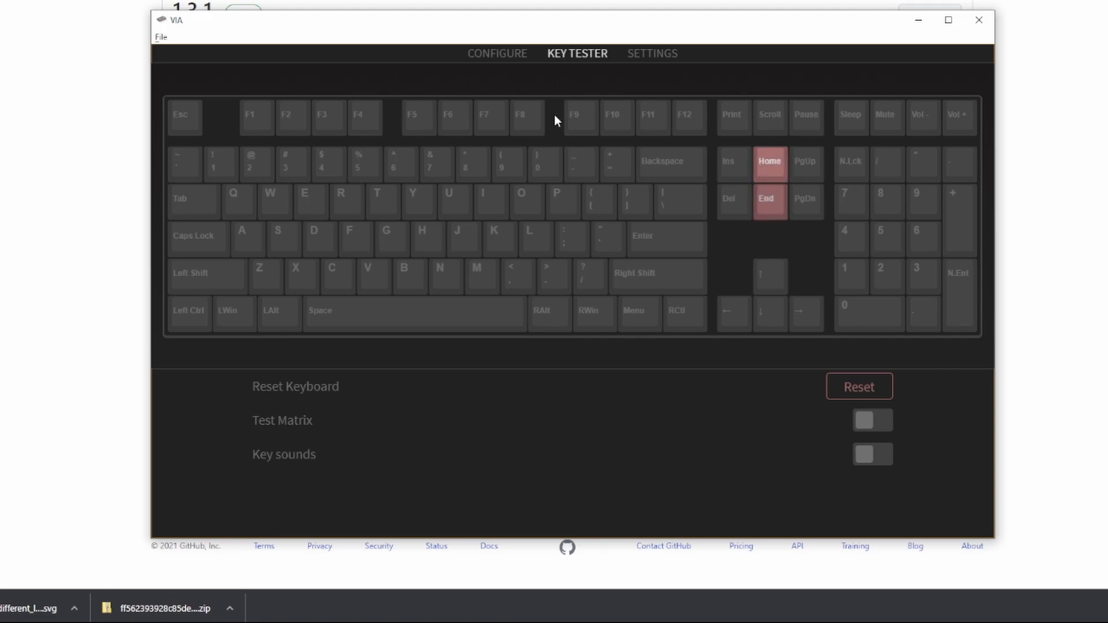
# Press F4 and check it registers in the key tester
pyautogui.press('f4')
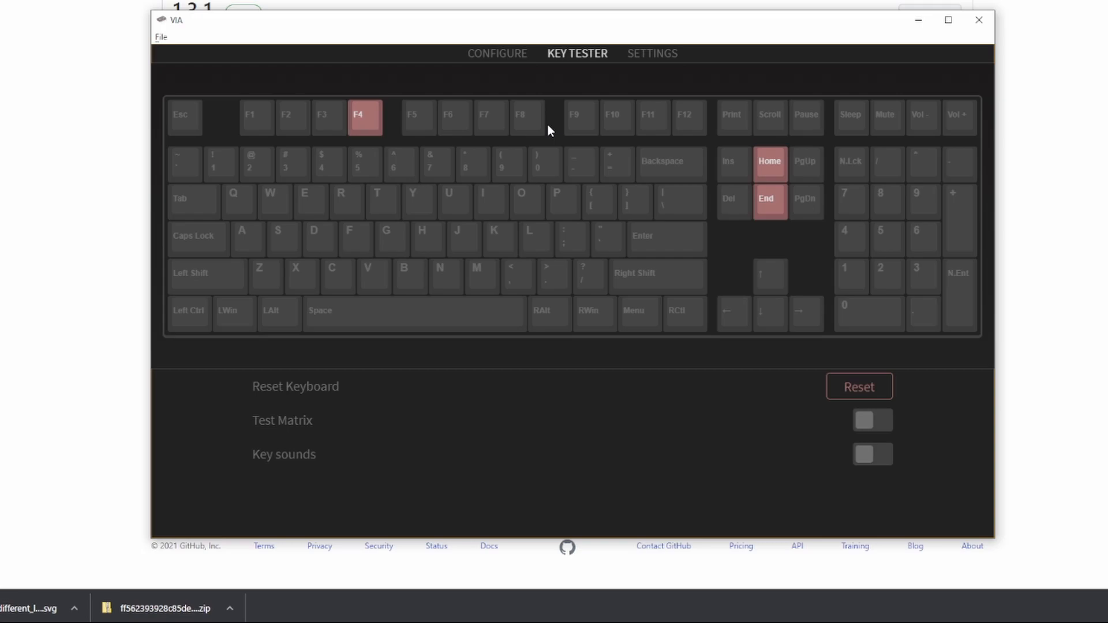
pyautogui.moveTo(635, 200)
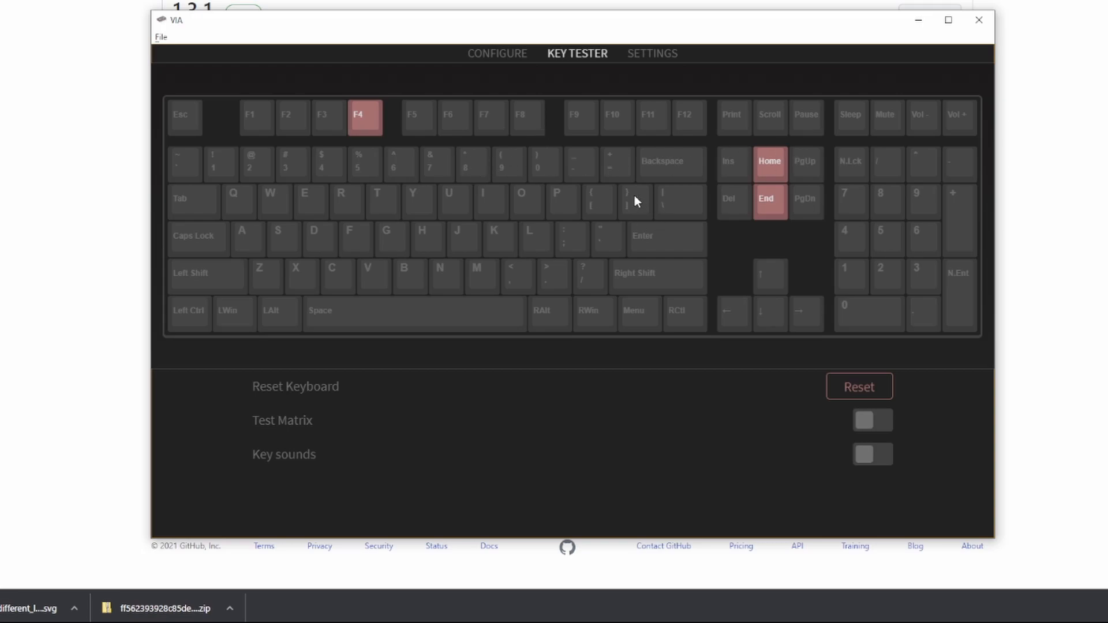
pyautogui.moveTo(631, 193)
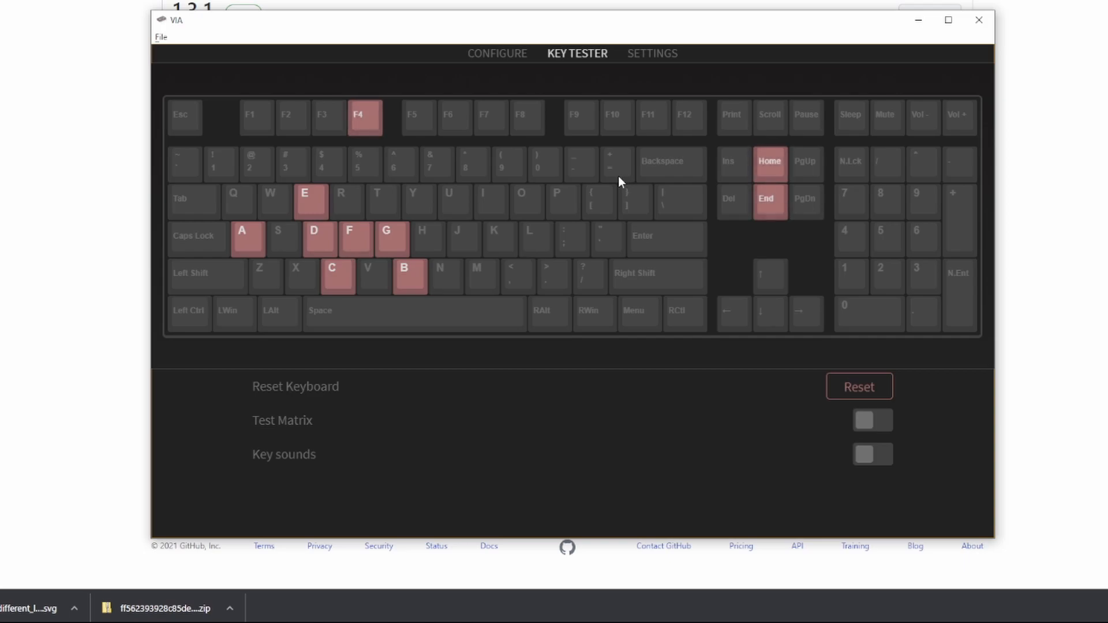
# Return to Configure and pick layer 3 in the layer selector
pyautogui.click(497, 53)
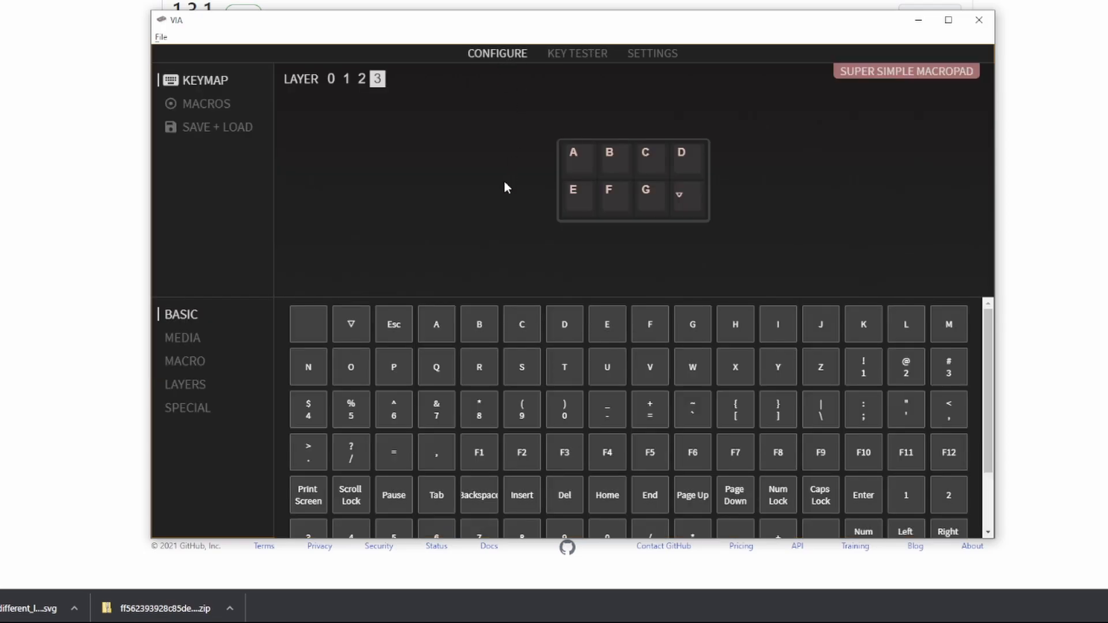
pyautogui.moveTo(374, 96)
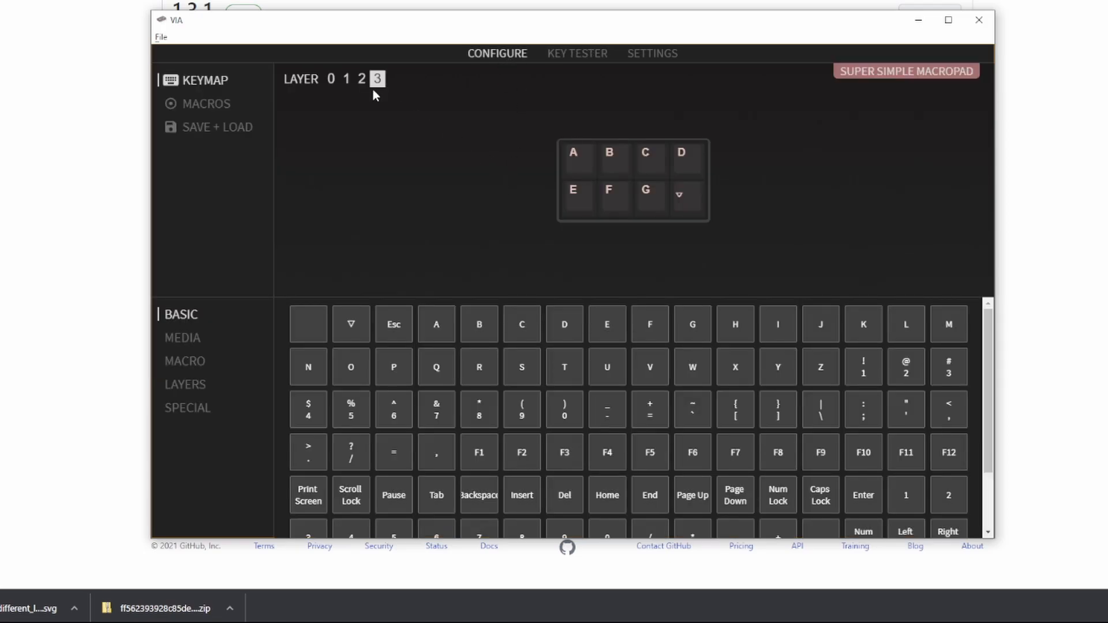
pyautogui.click(331, 78)
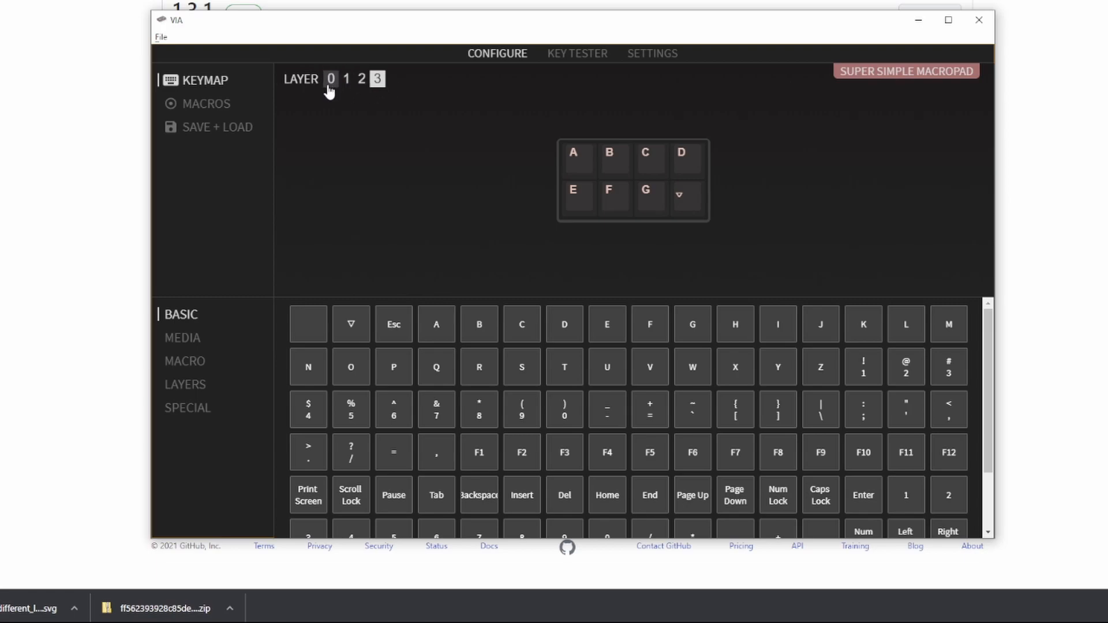
pyautogui.click(346, 79)
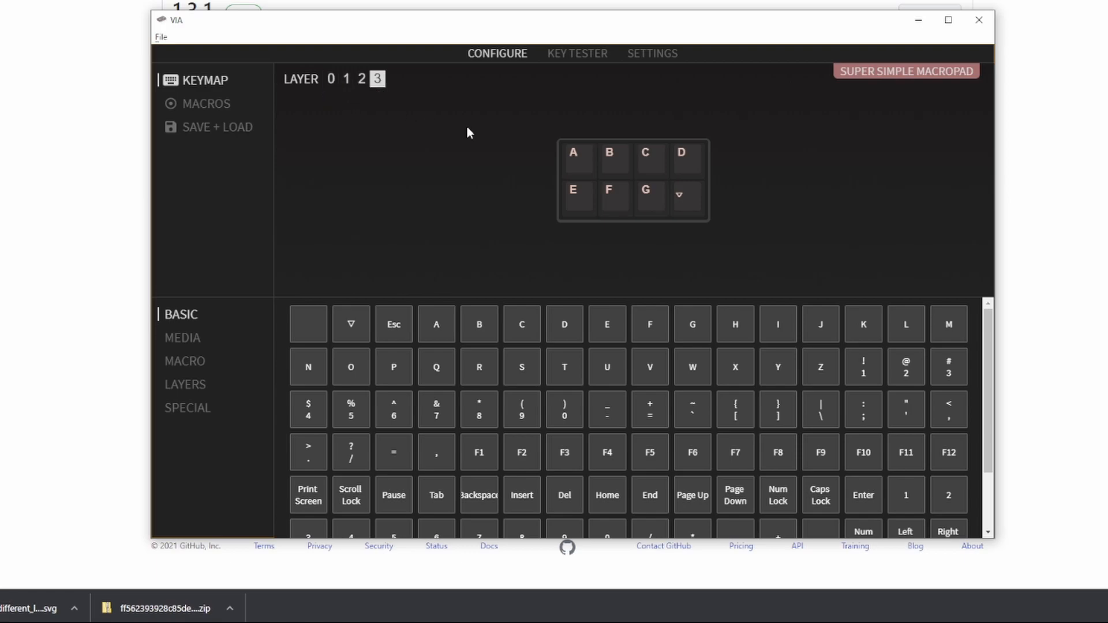
pyautogui.moveTo(482, 200)
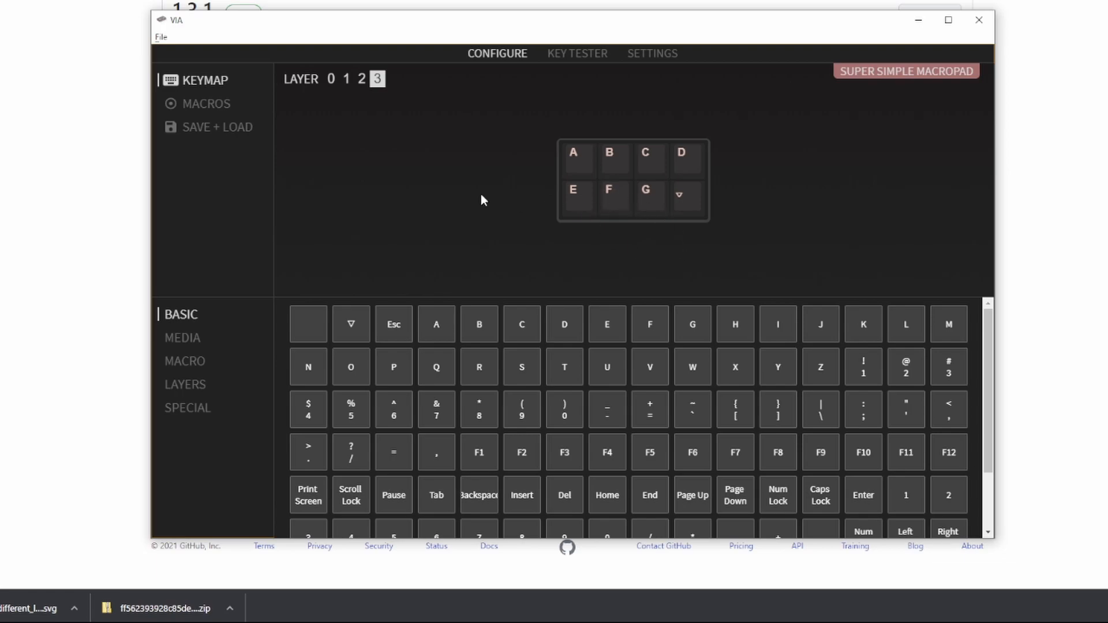
pyautogui.moveTo(334, 167)
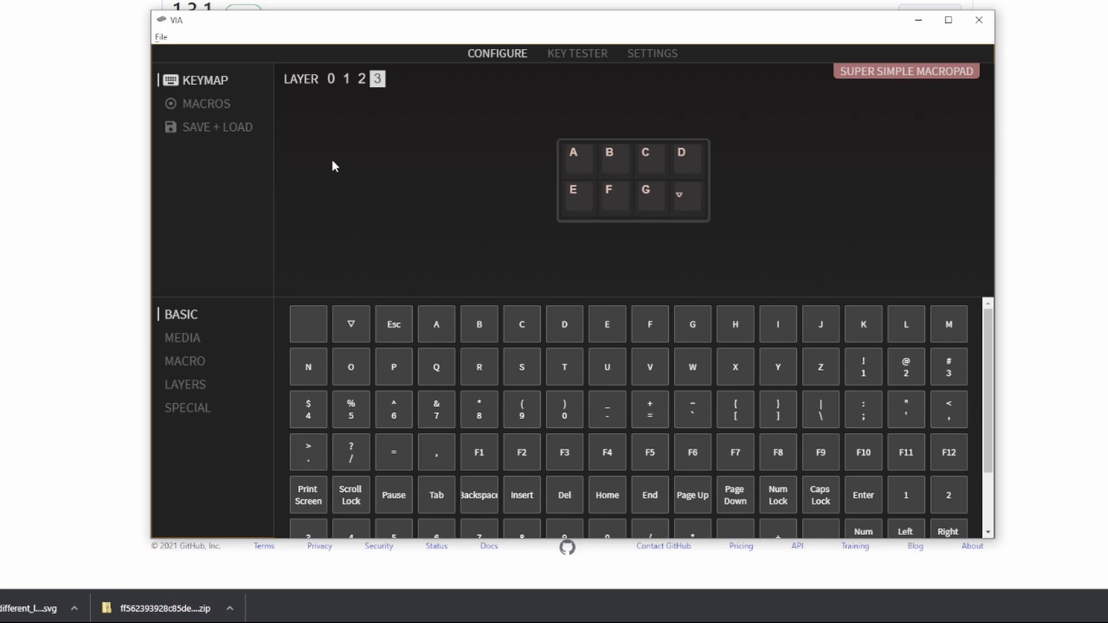